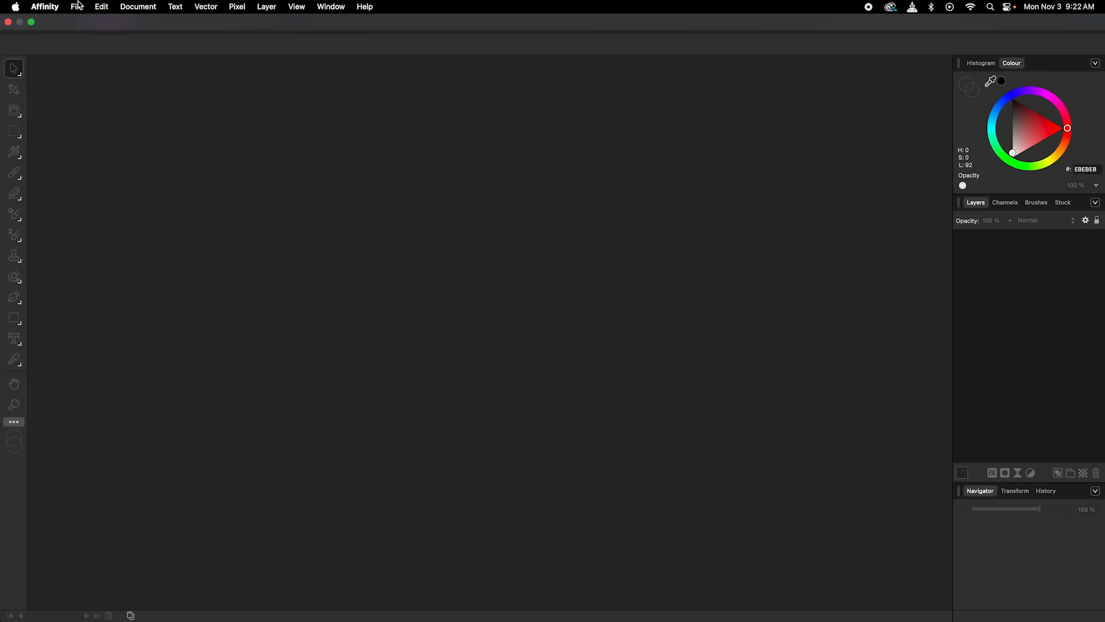
Start a new document from the File menu.
click(76, 6)
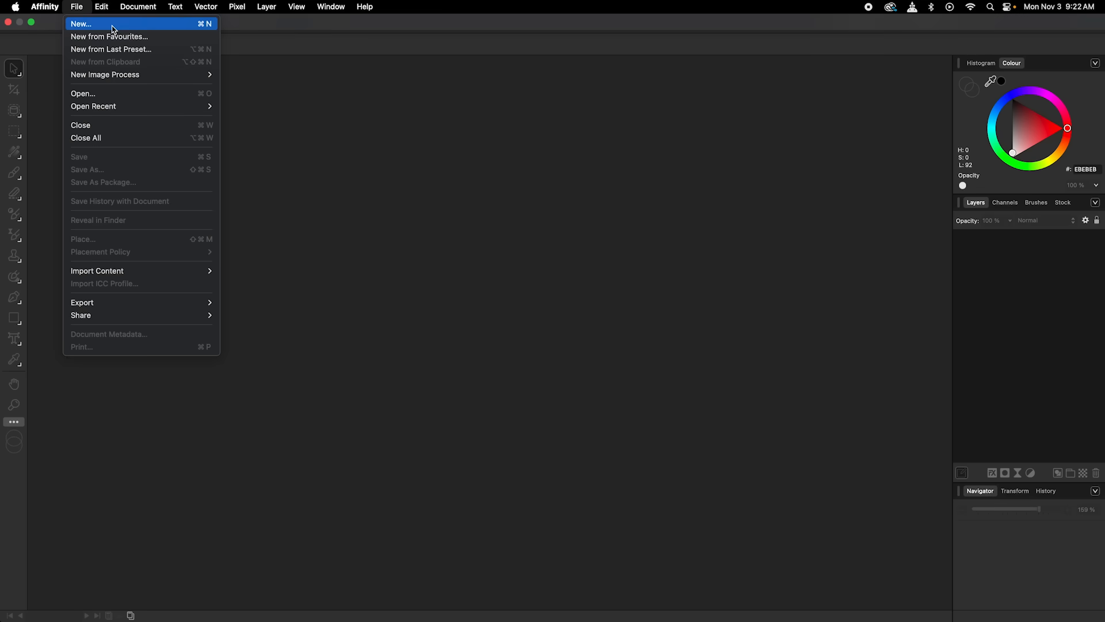
click(81, 23)
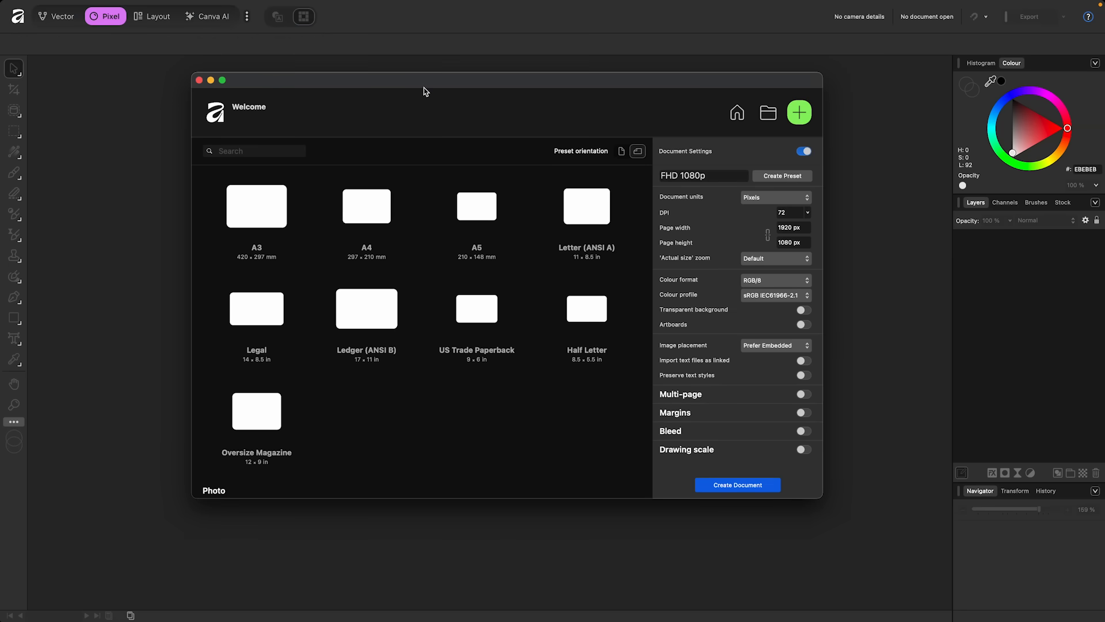
Choose the 5R photo preset in landscape orientation.
scroll(down, 3)
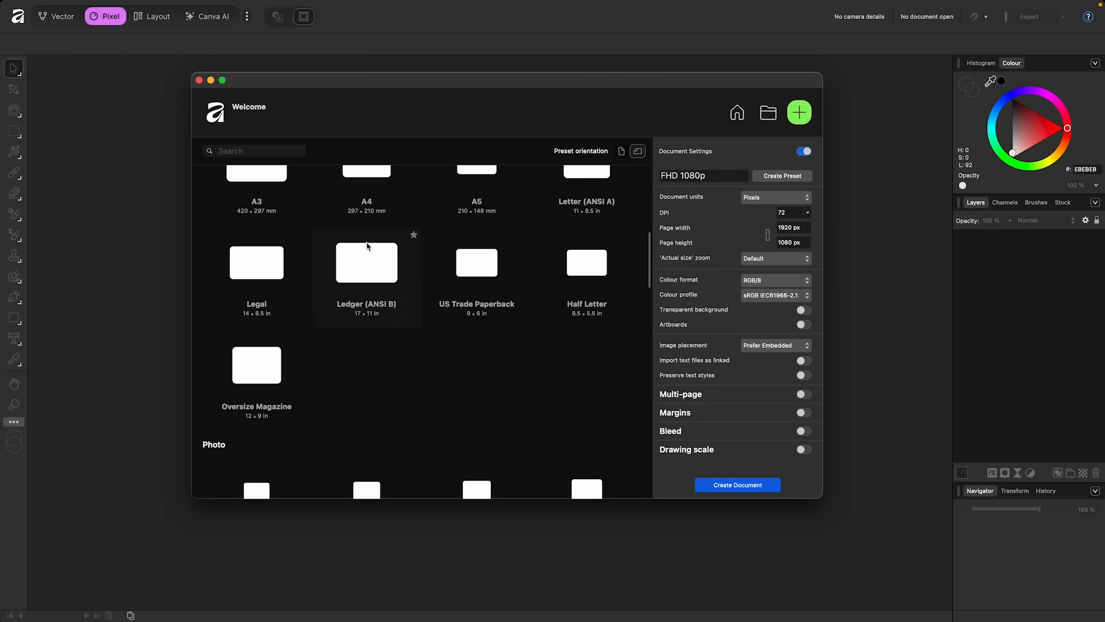
click(366, 313)
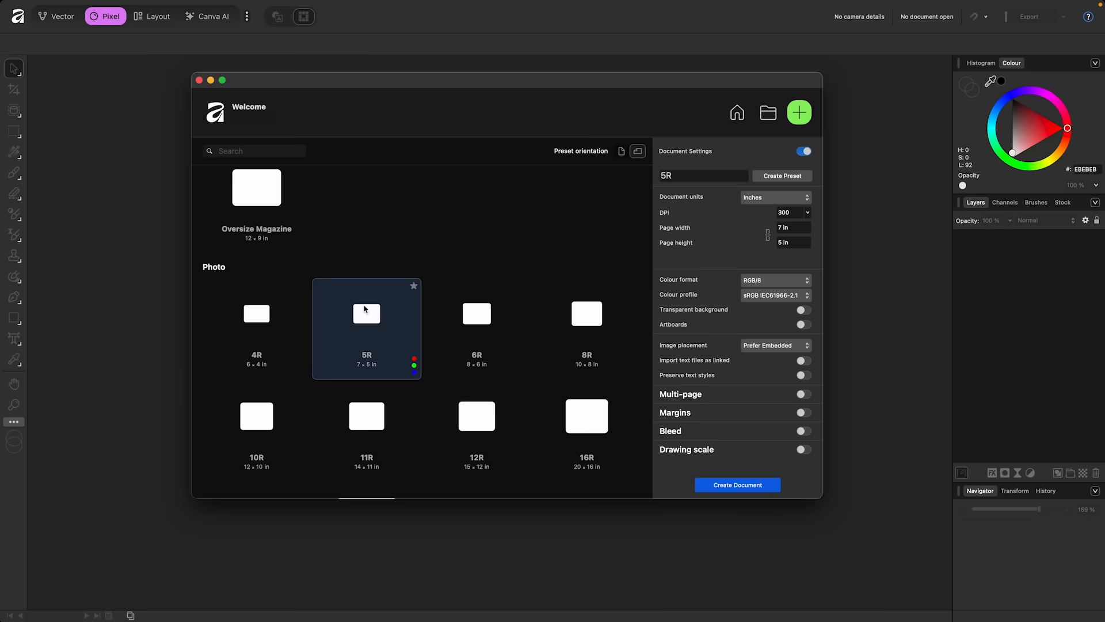
mouse_move(431, 250)
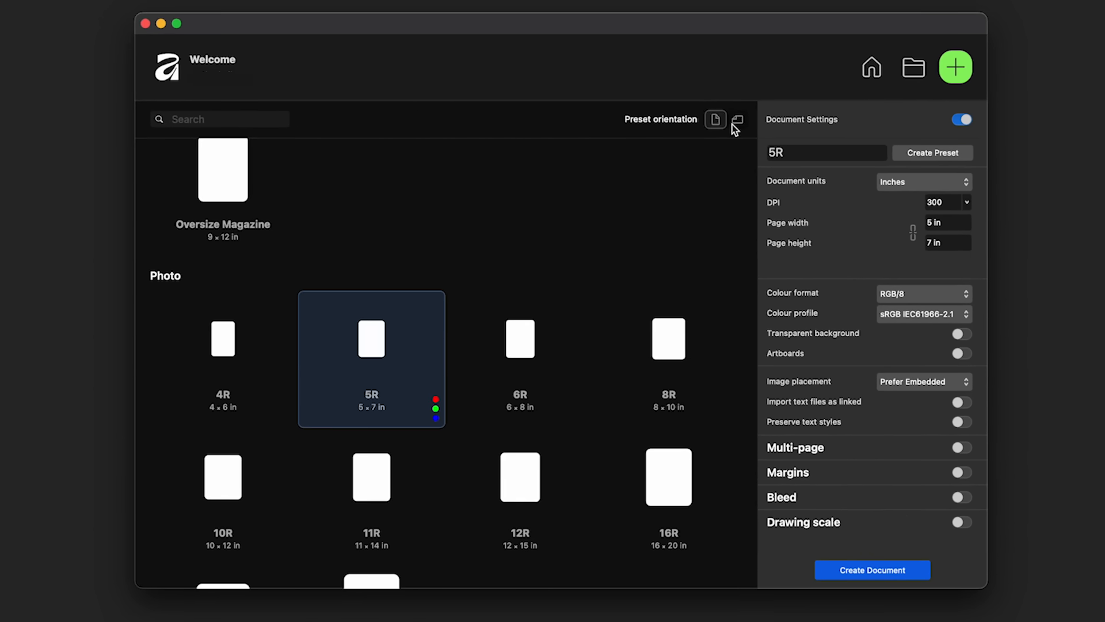
click(737, 119)
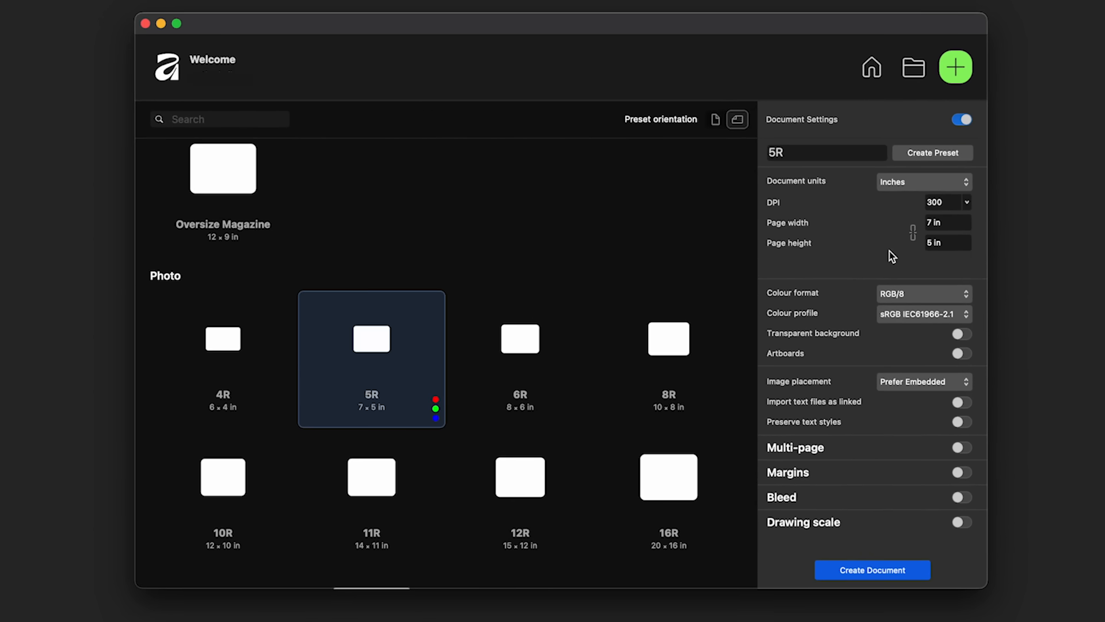
mouse_move(890, 218)
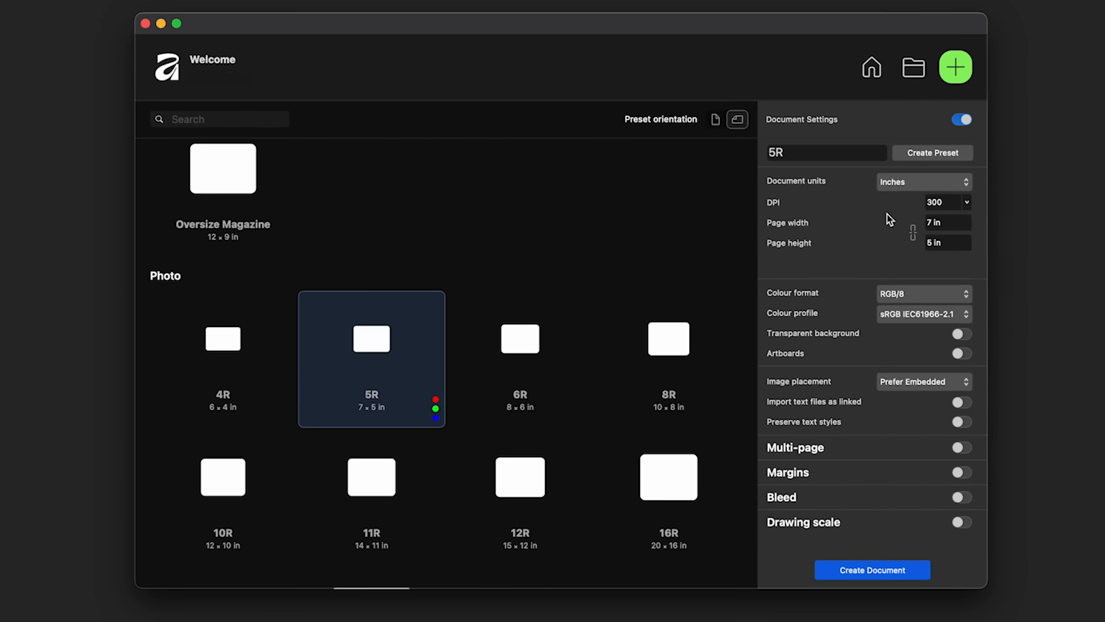
Measure the document in pixels and toggle the transparent background on then back off.
click(923, 181)
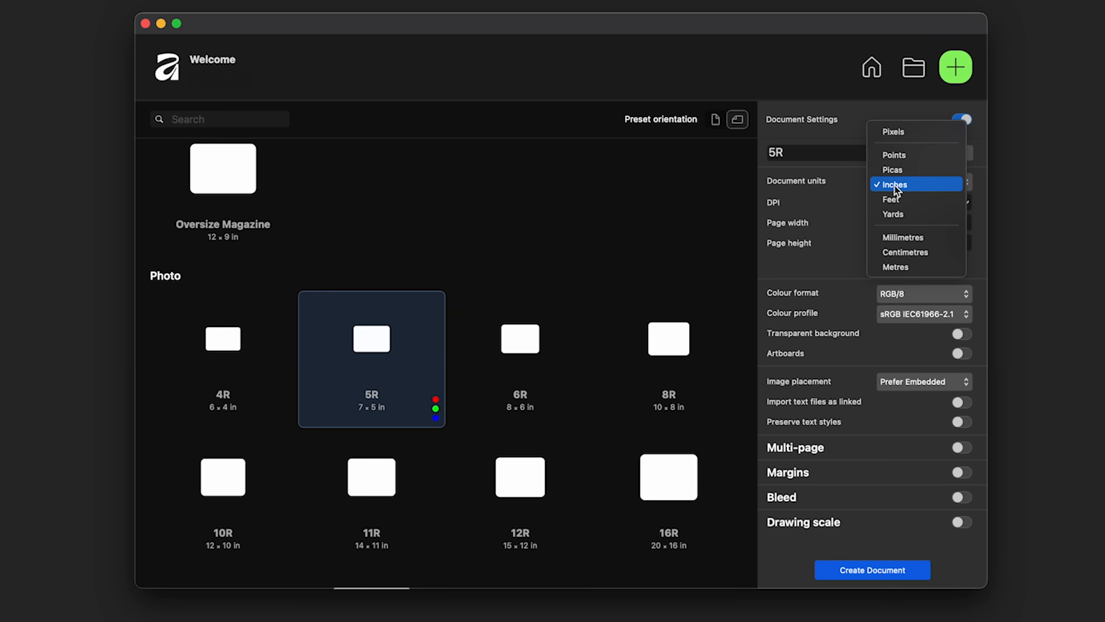
click(894, 131)
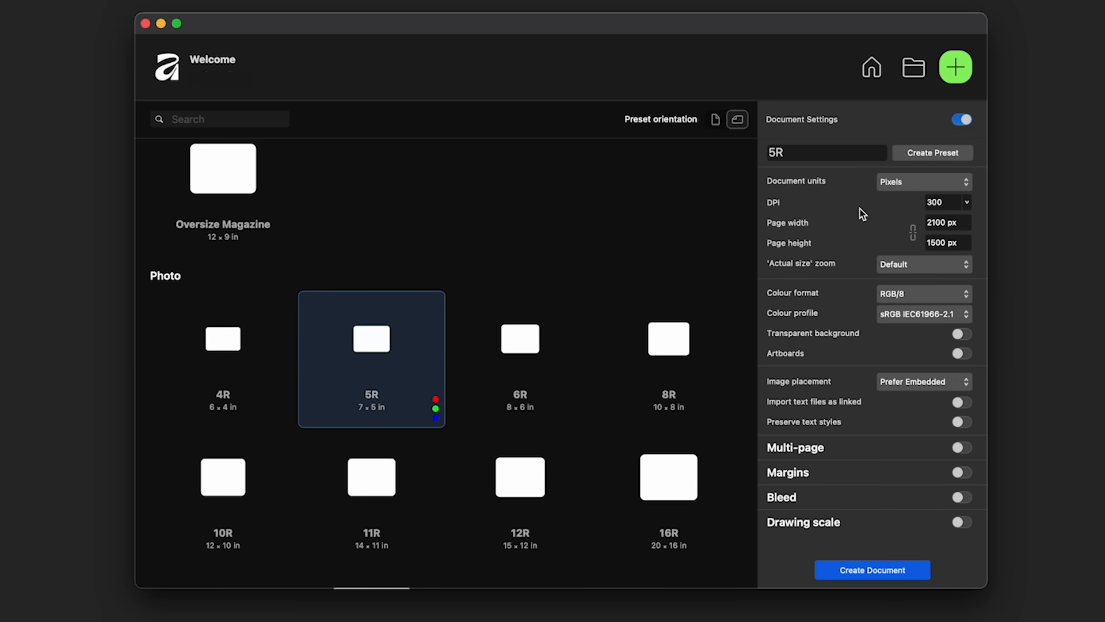
mouse_move(905, 360)
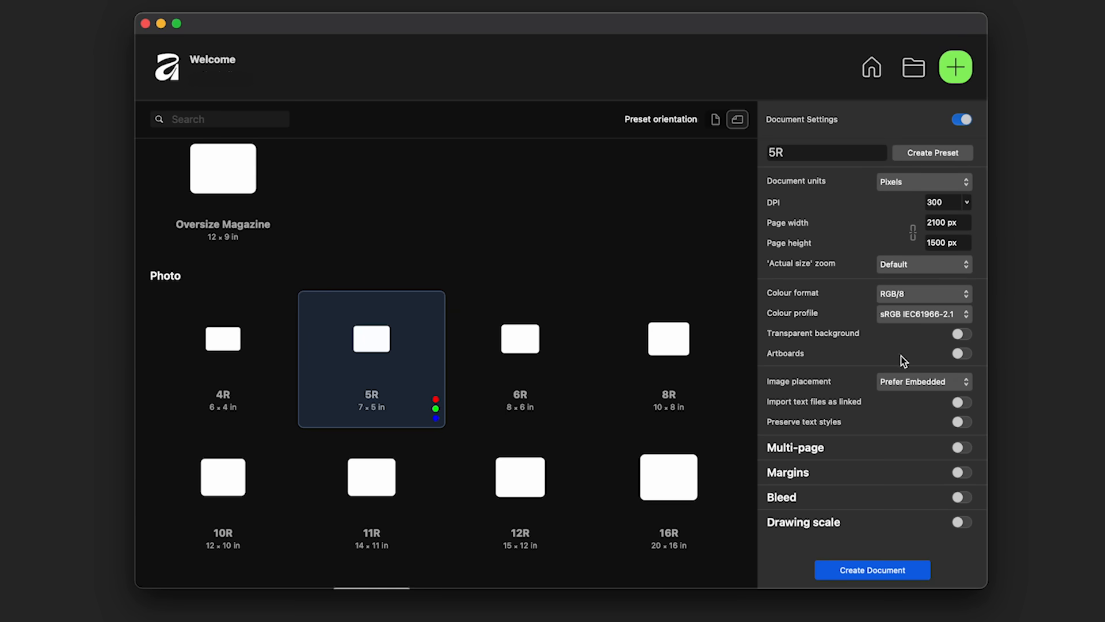
mouse_move(971, 344)
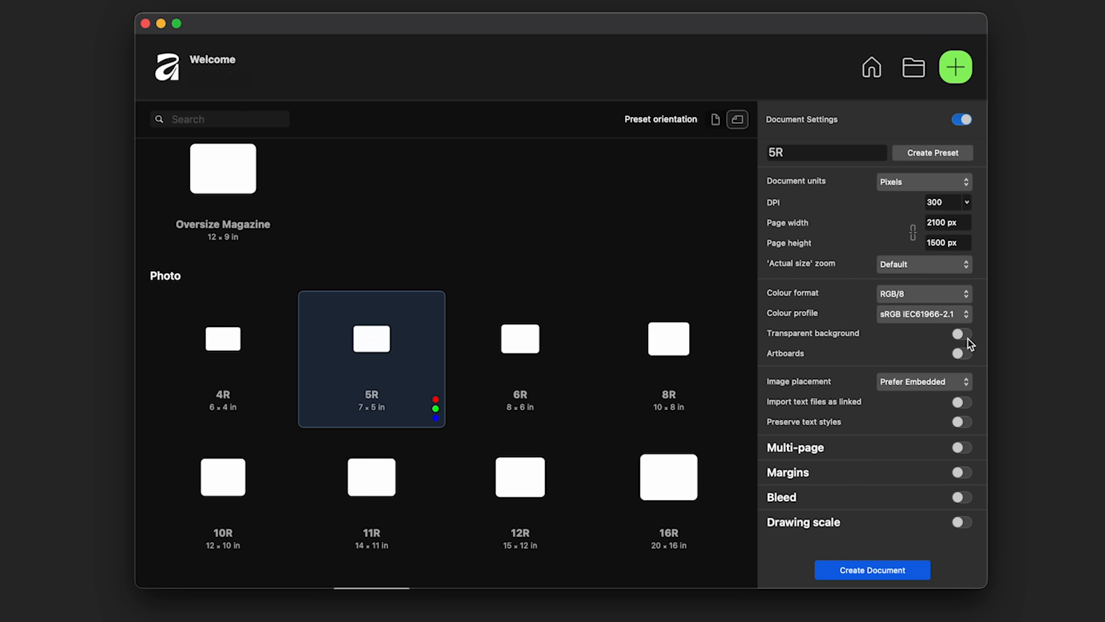
click(960, 334)
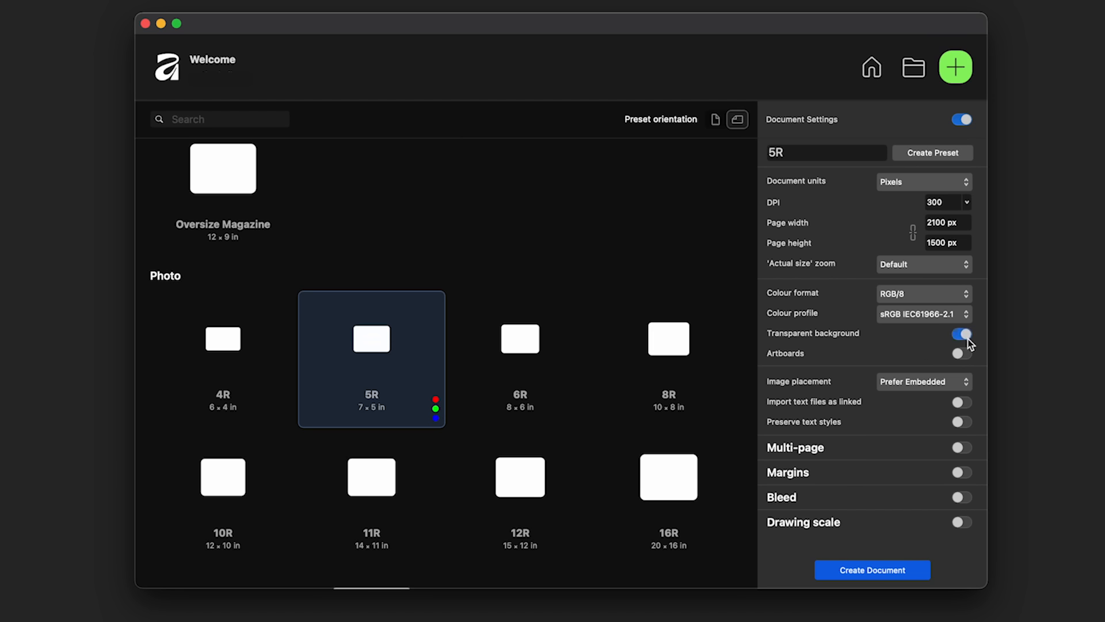
click(960, 333)
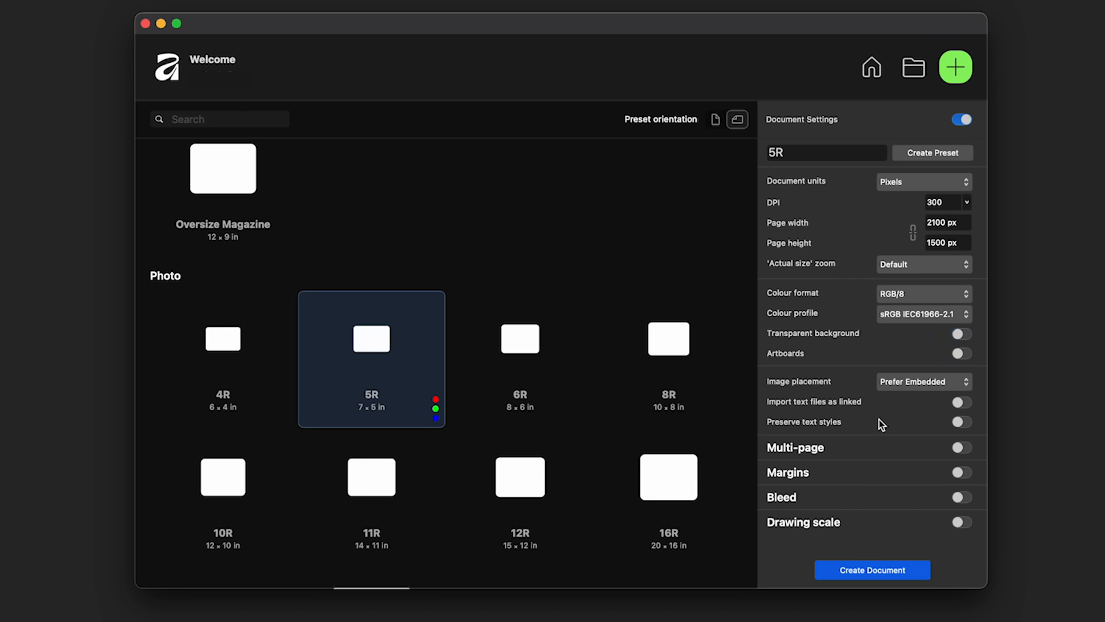
mouse_move(846, 507)
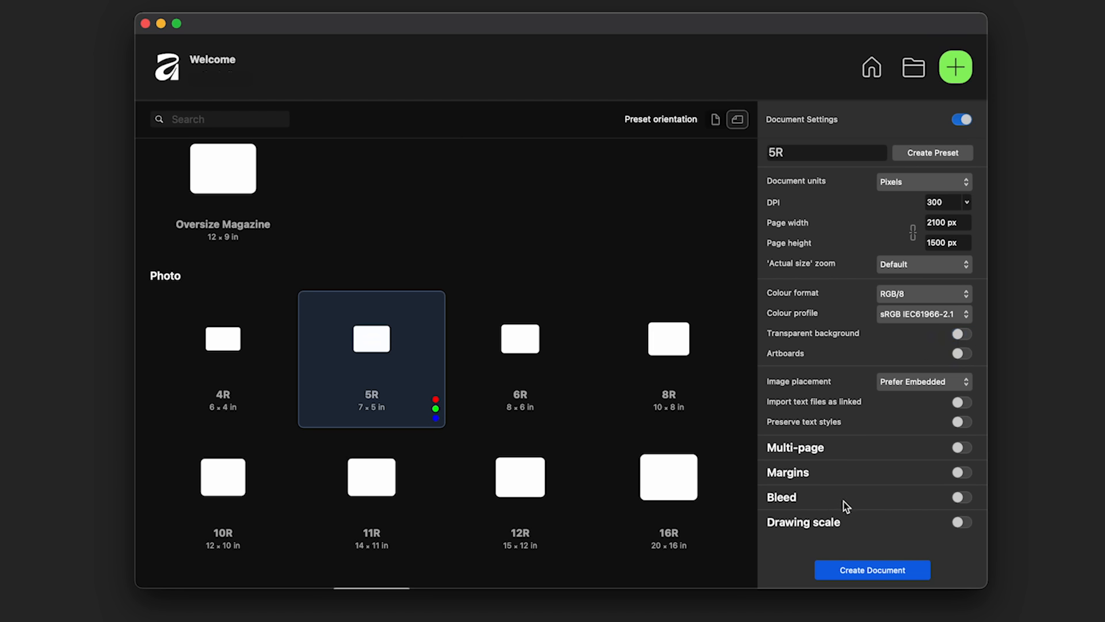
mouse_move(955, 226)
text(1080)
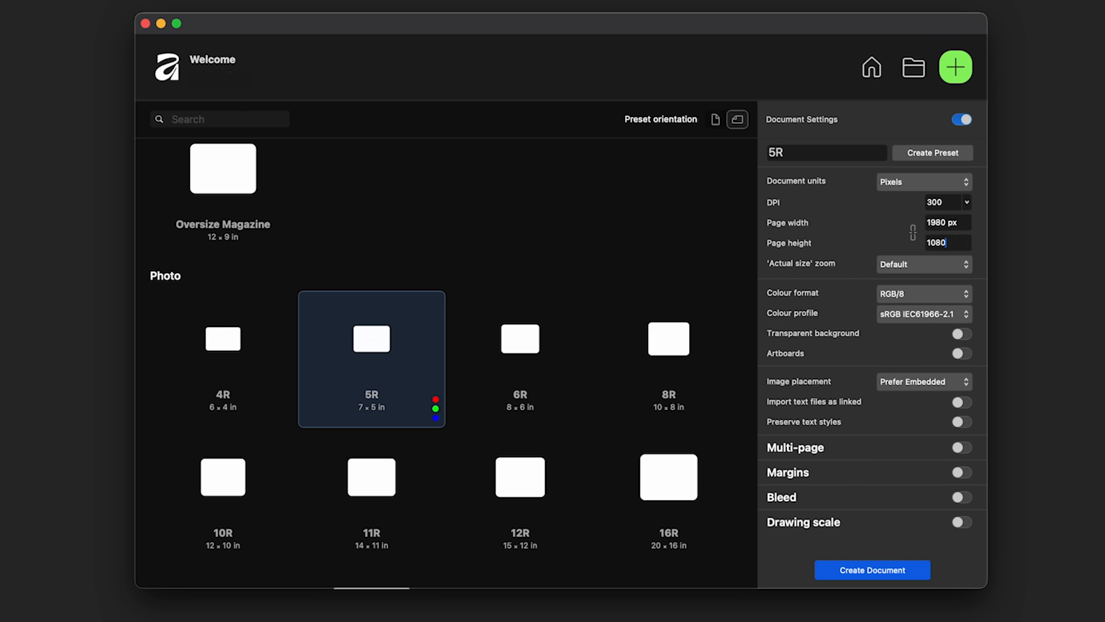
Enter the page size of 1980 × 1080 px and create the document.
click(947, 222)
text(1920)
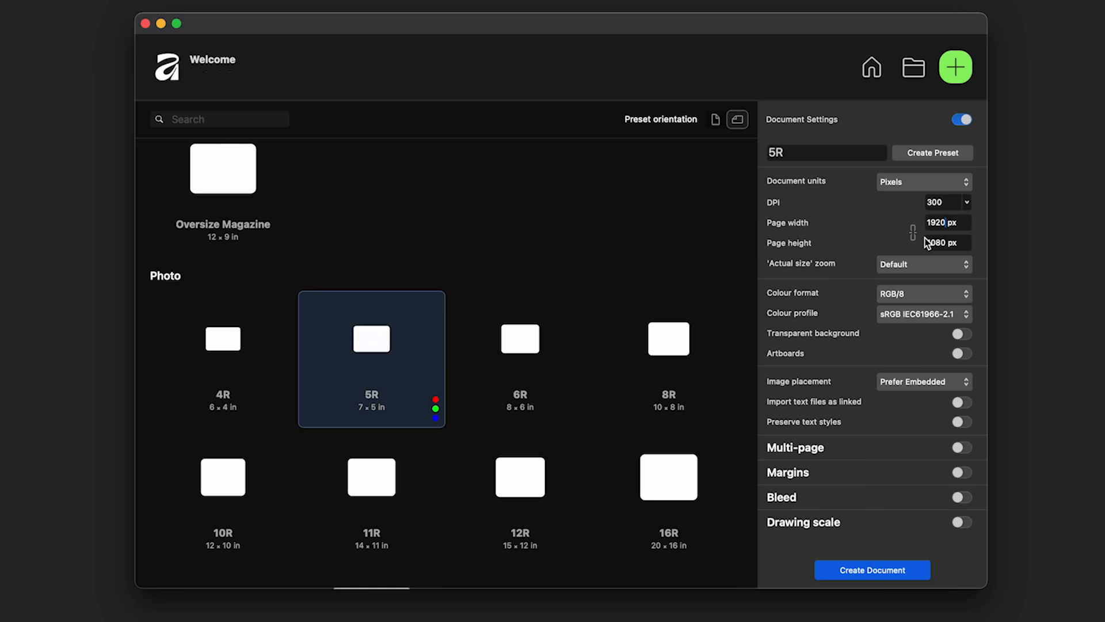
mouse_move(601, 289)
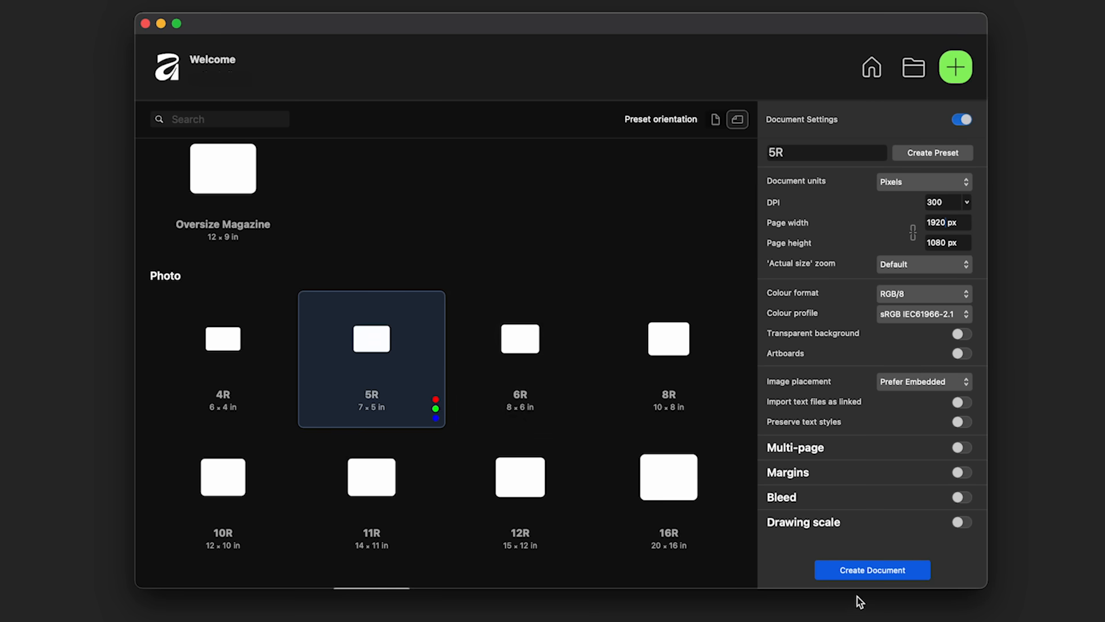
click(871, 570)
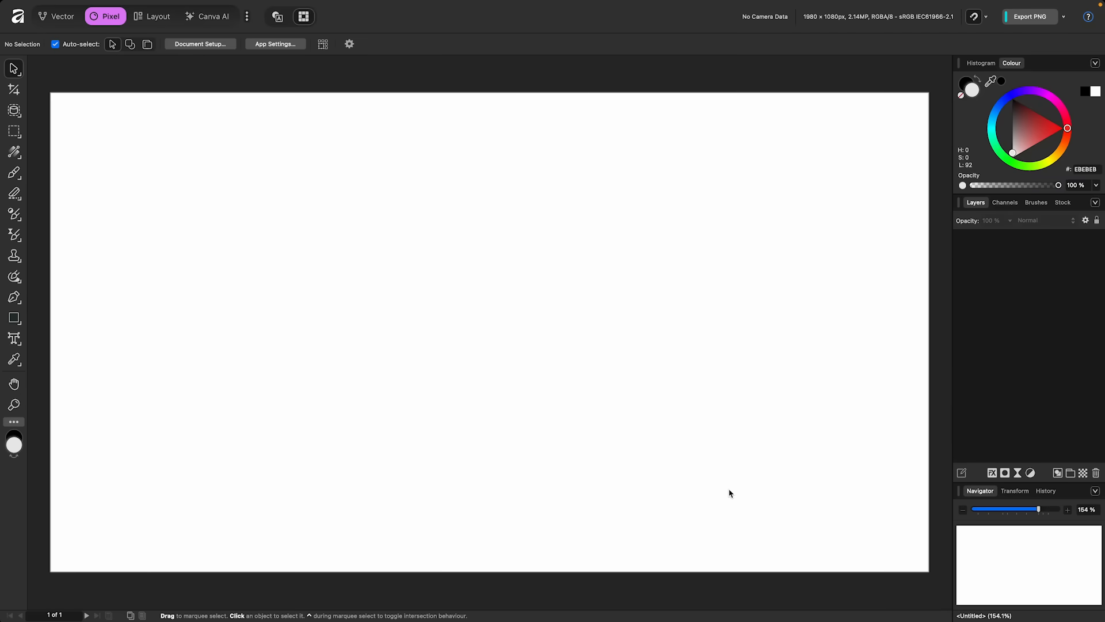
mouse_move(285, 87)
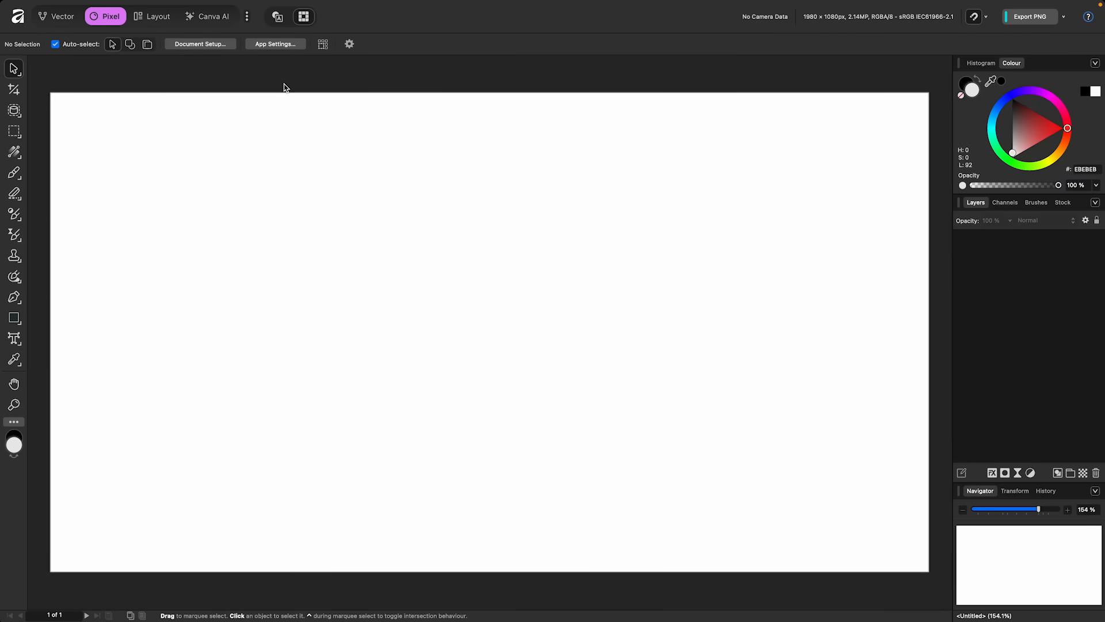
mouse_move(68, 26)
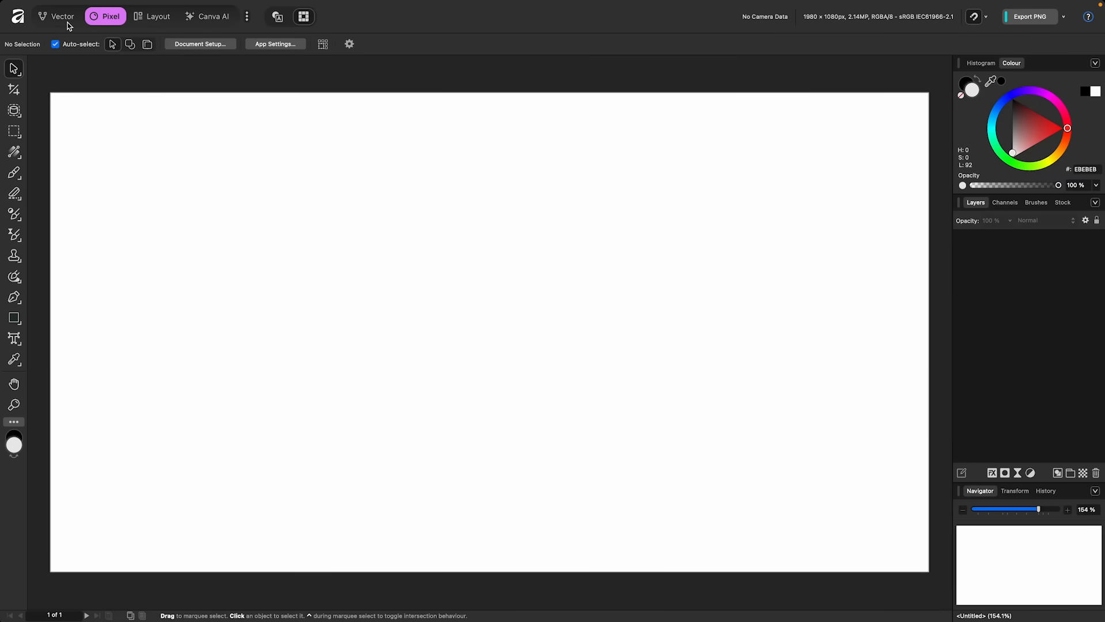
Try the Vector, Layout and Pixel studios on the blank document.
click(62, 15)
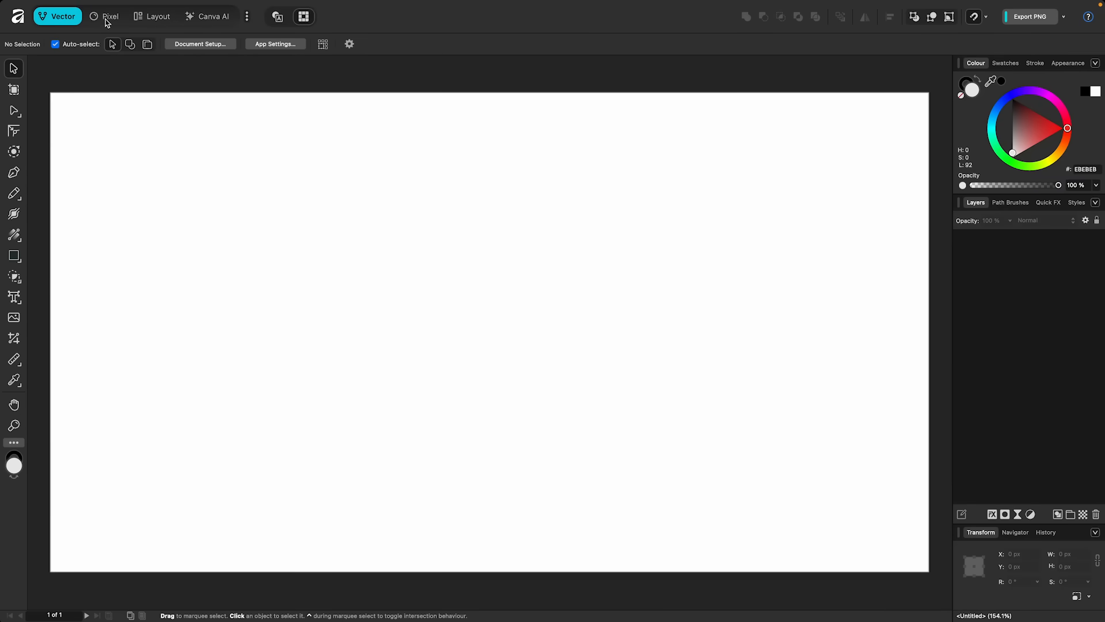
click(153, 16)
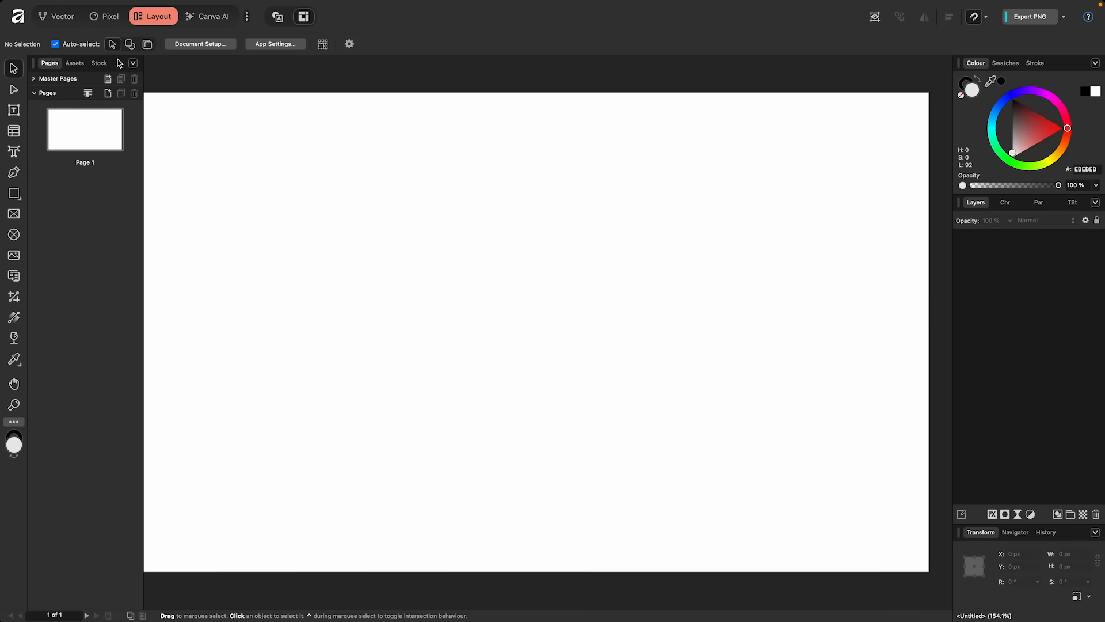
click(62, 16)
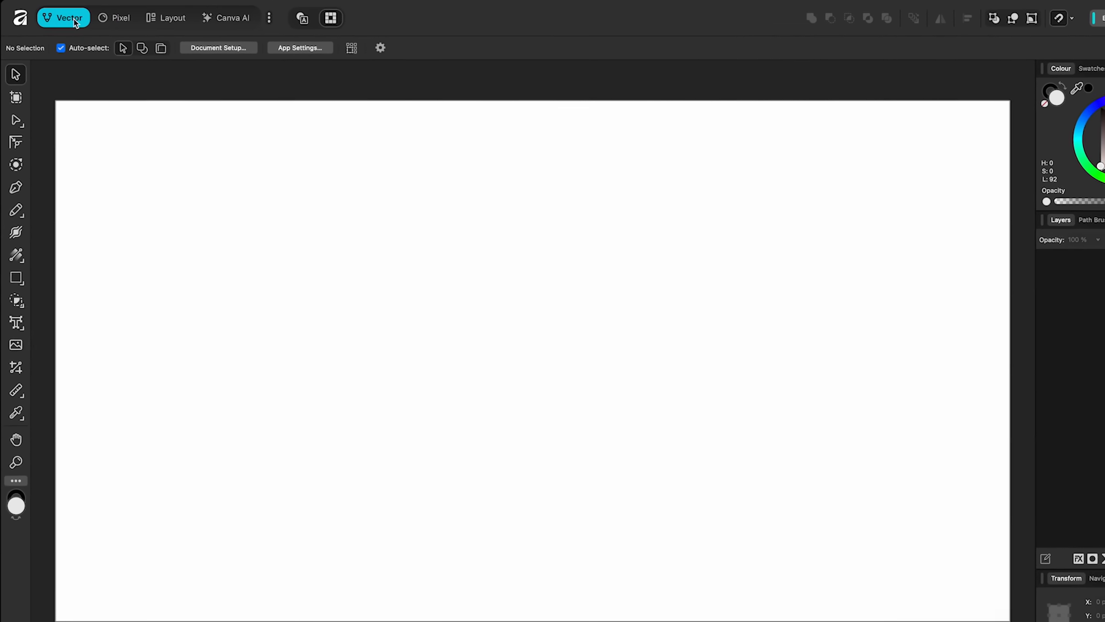
mouse_move(68, 17)
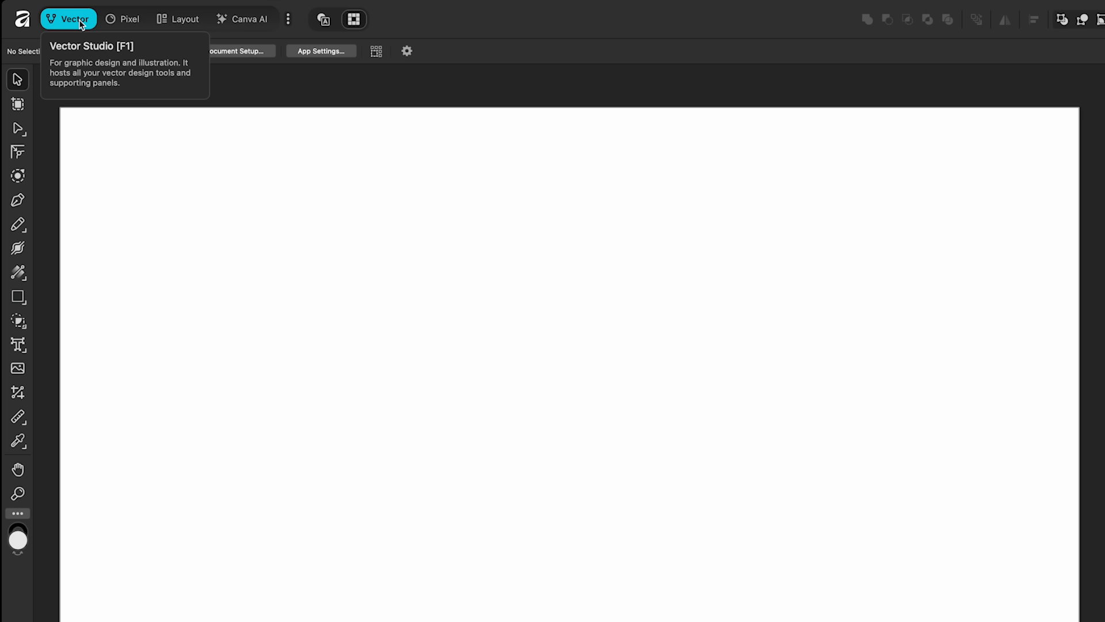
click(124, 20)
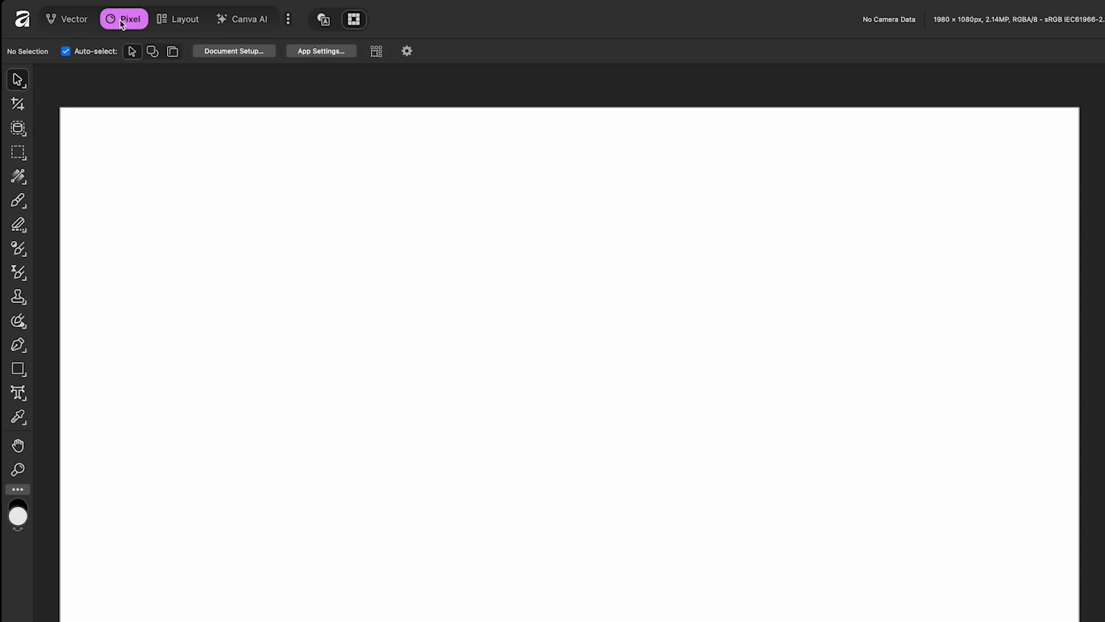
mouse_move(124, 20)
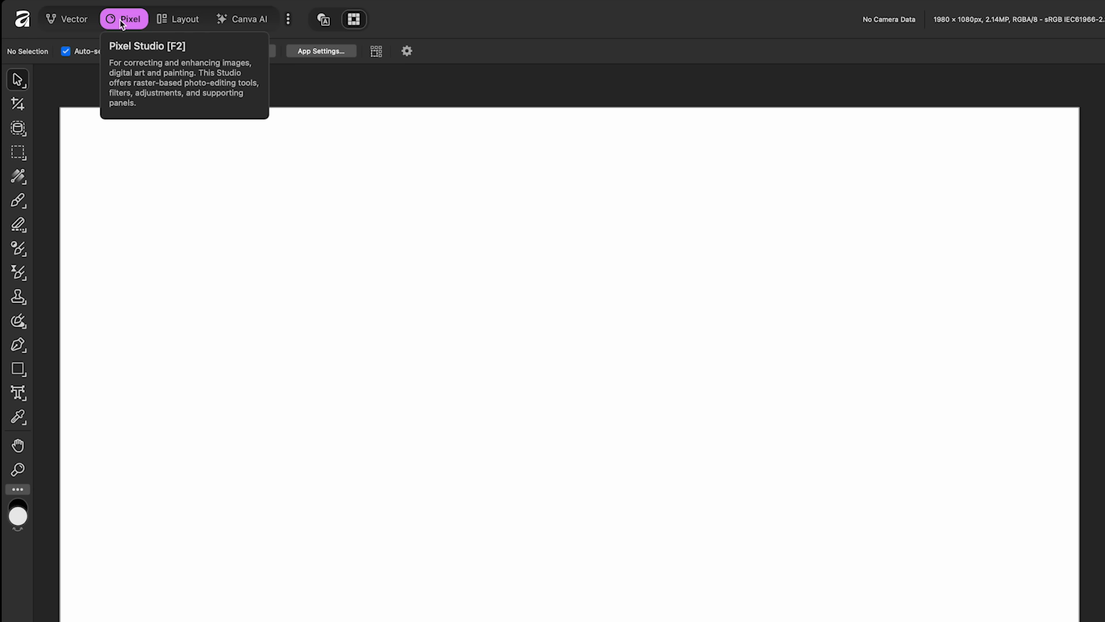
Switch through Layout into the Canva AI studio.
click(179, 19)
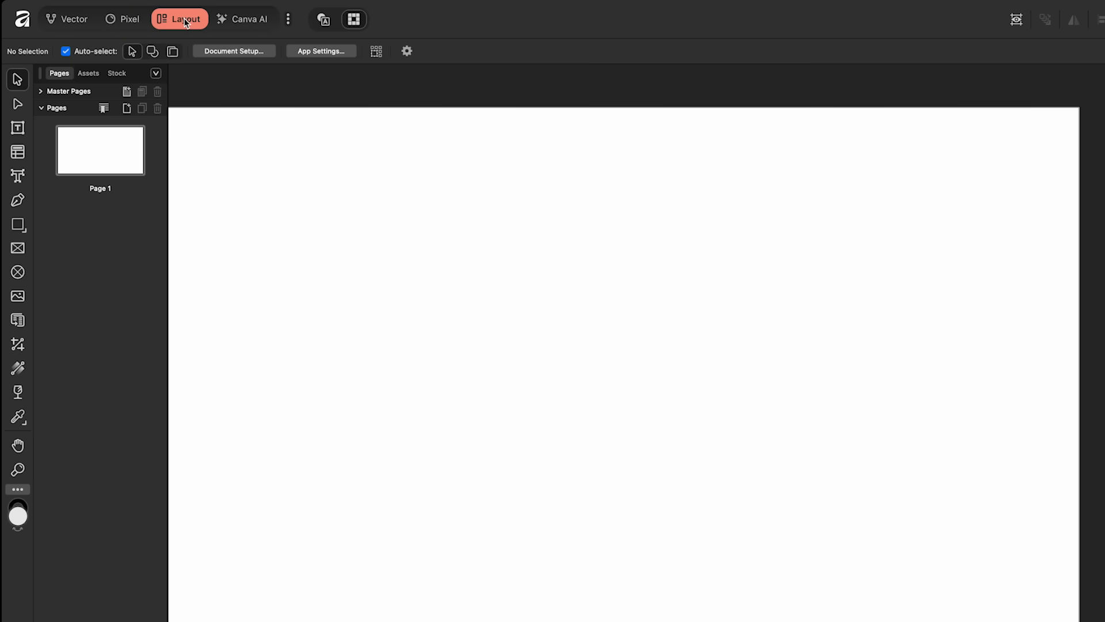
mouse_move(179, 20)
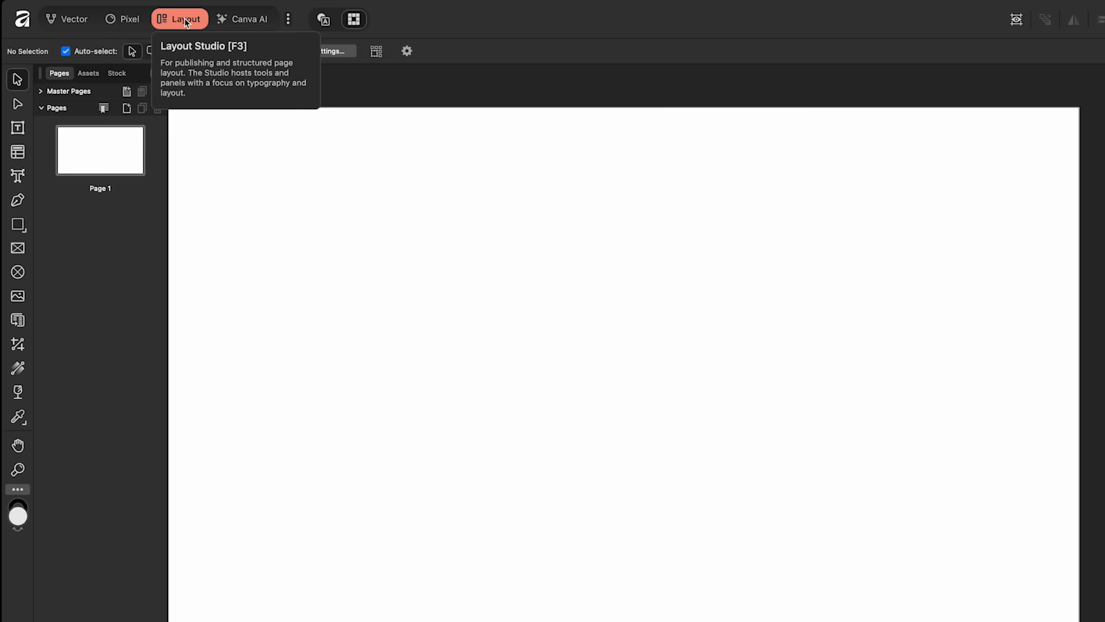
click(247, 20)
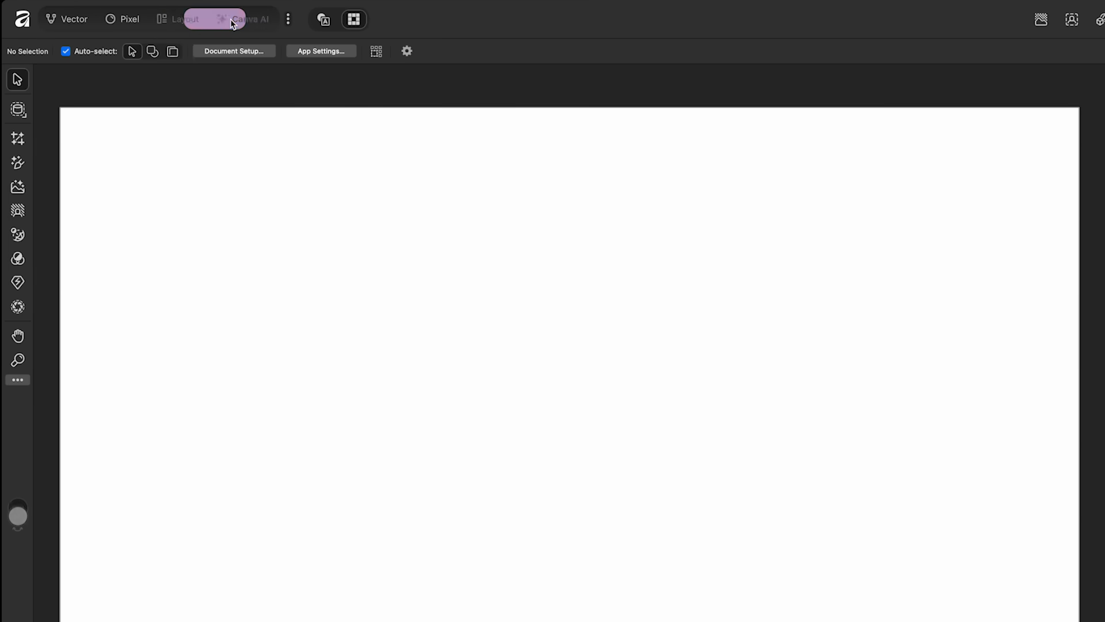
mouse_move(244, 20)
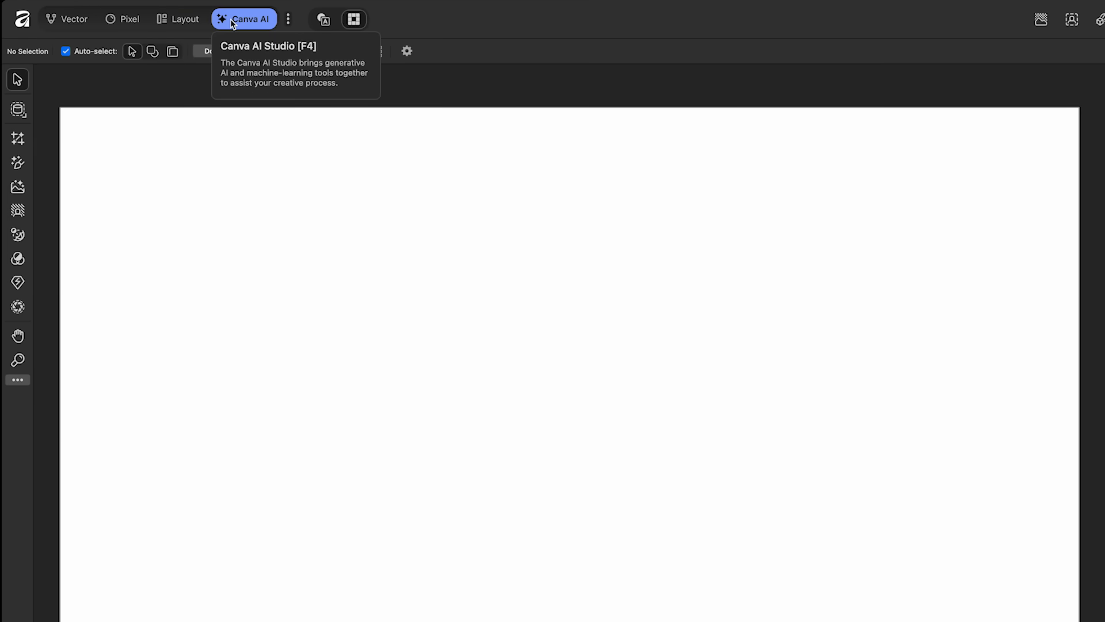
mouse_move(76, 26)
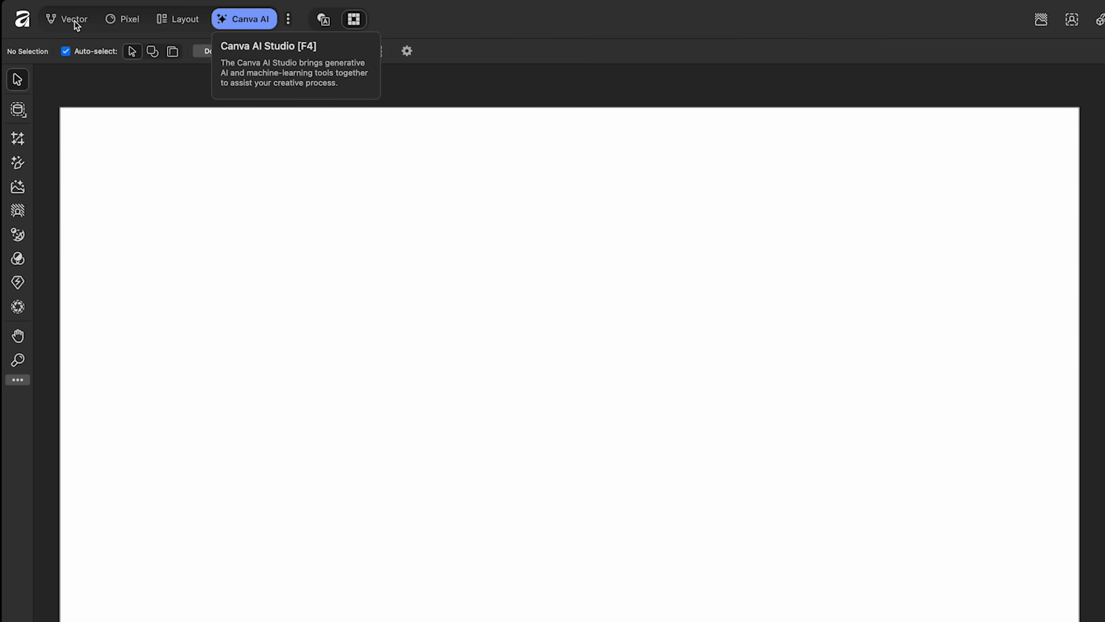
click(68, 18)
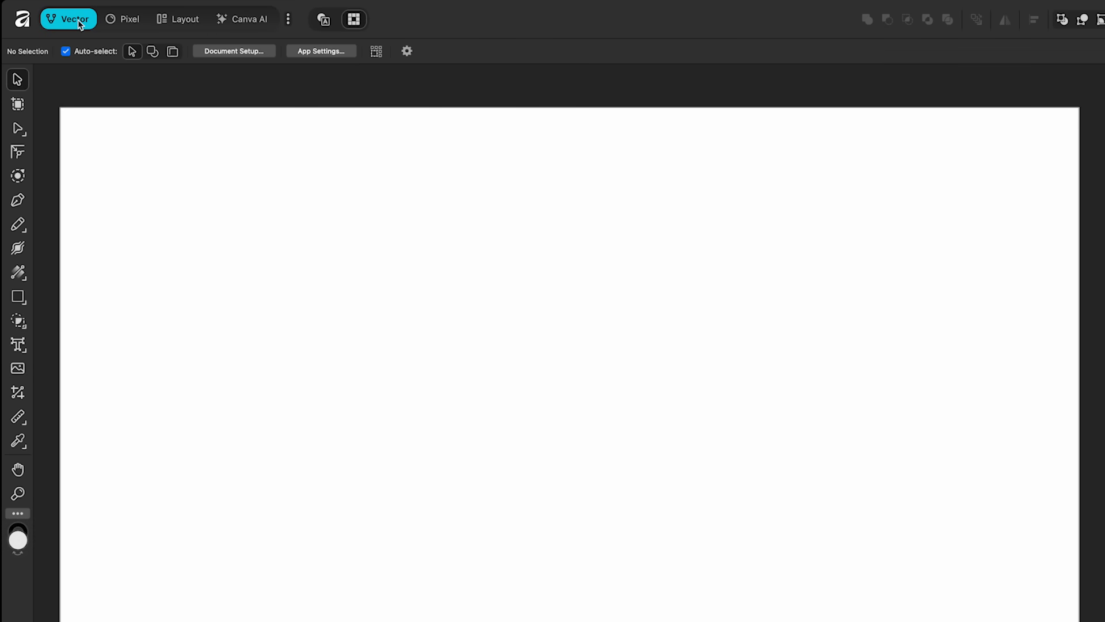
click(68, 20)
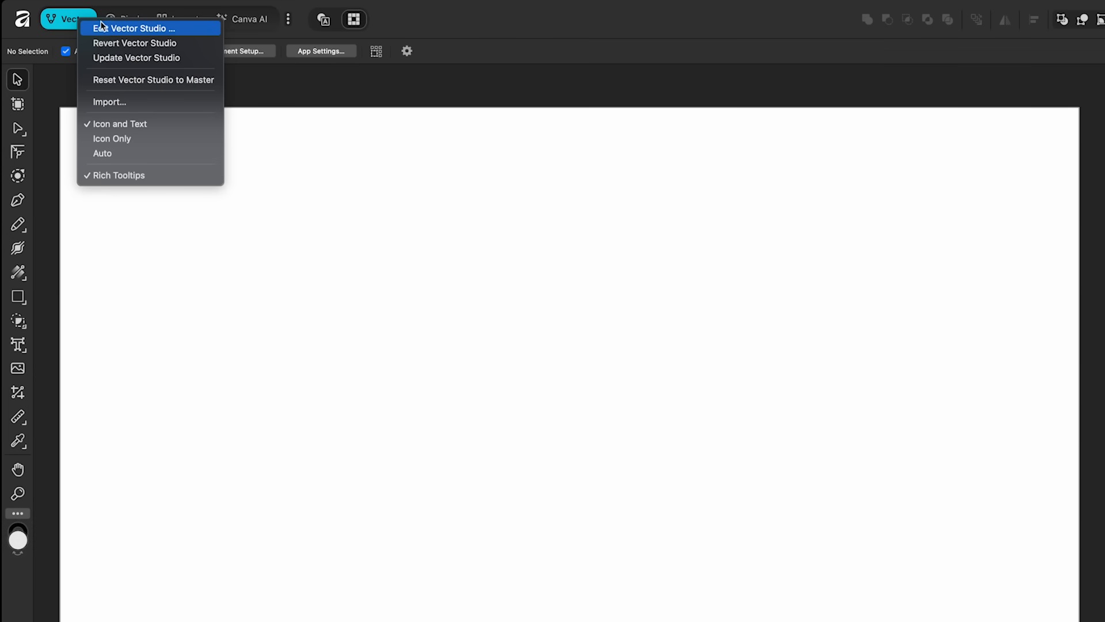
mouse_move(142, 36)
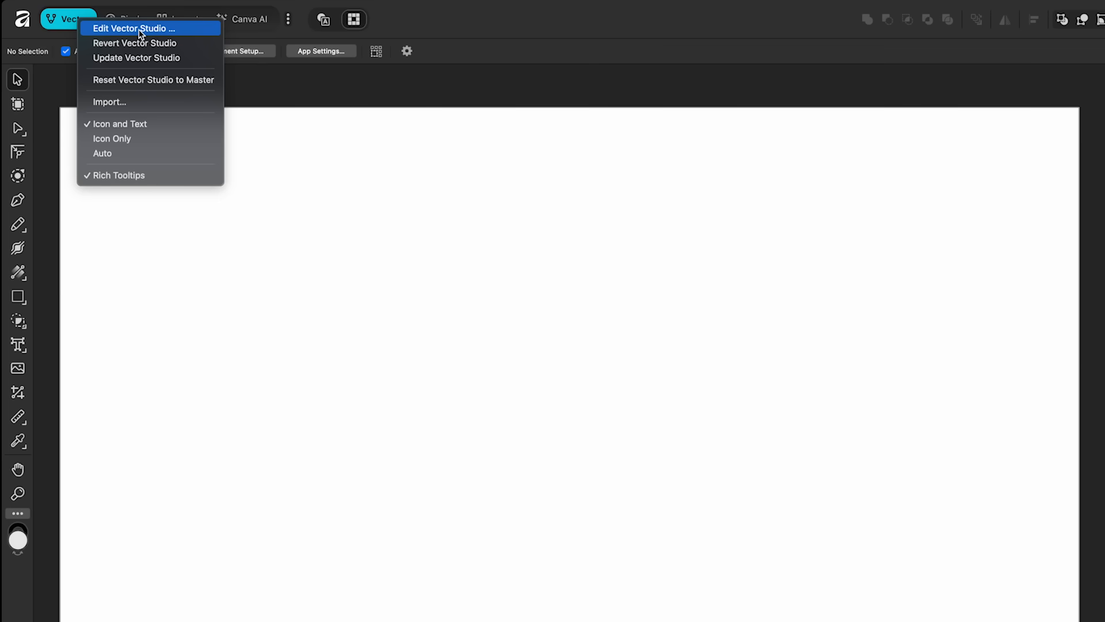
click(134, 28)
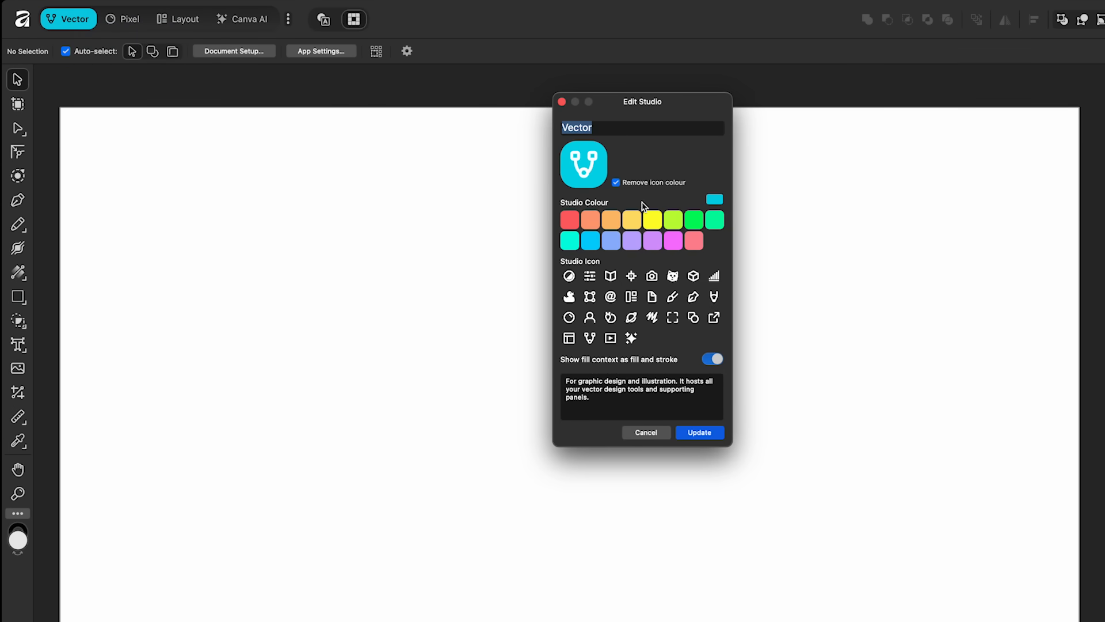
mouse_move(627, 301)
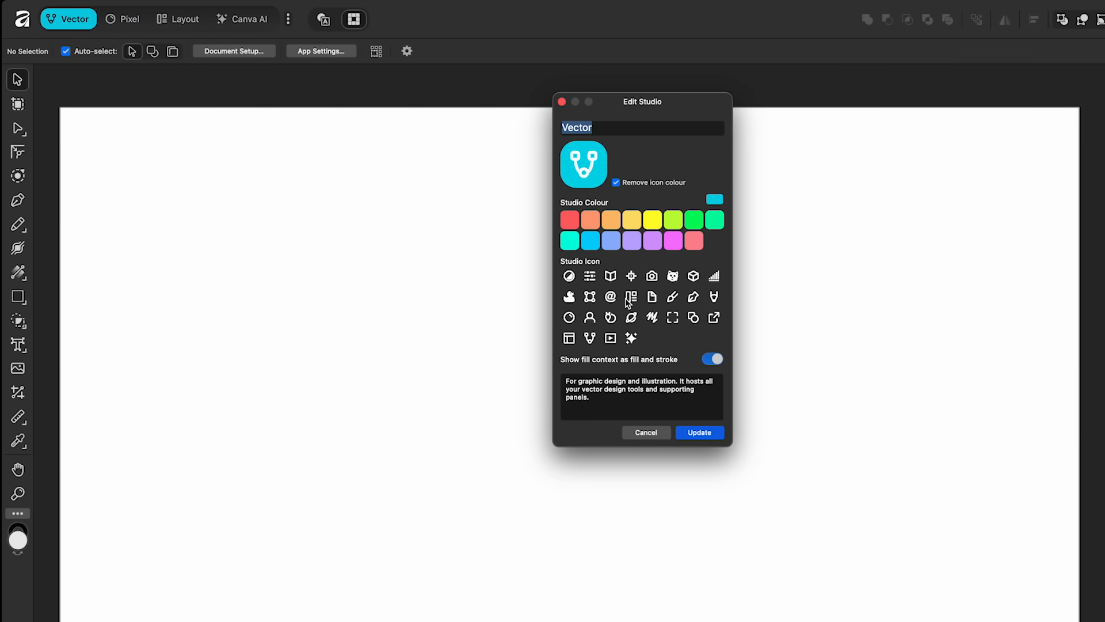
mouse_move(602, 403)
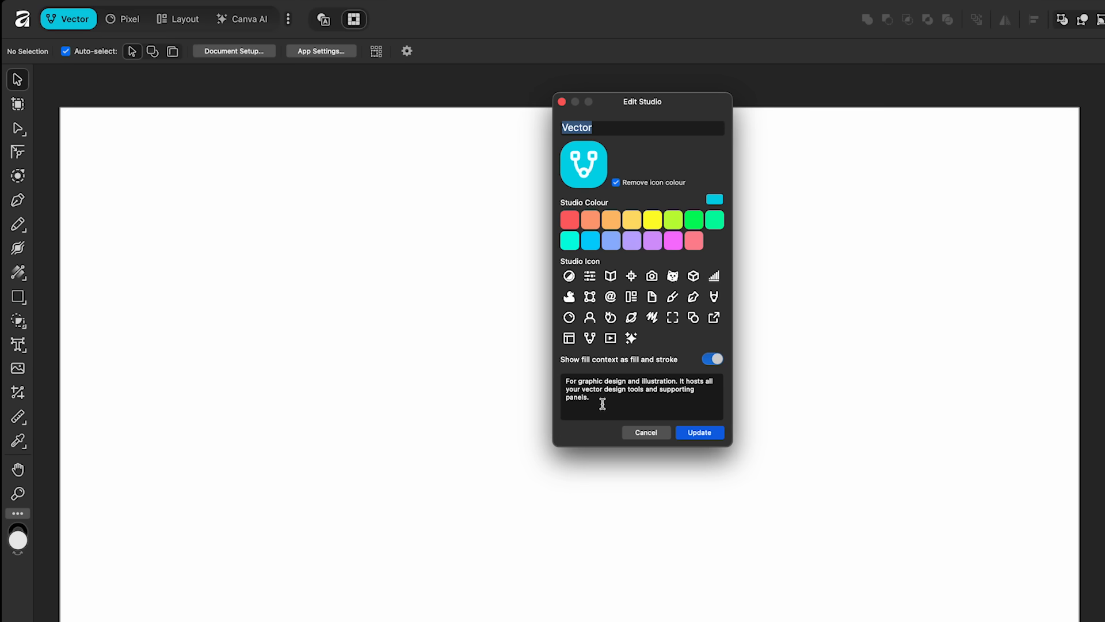
click(645, 432)
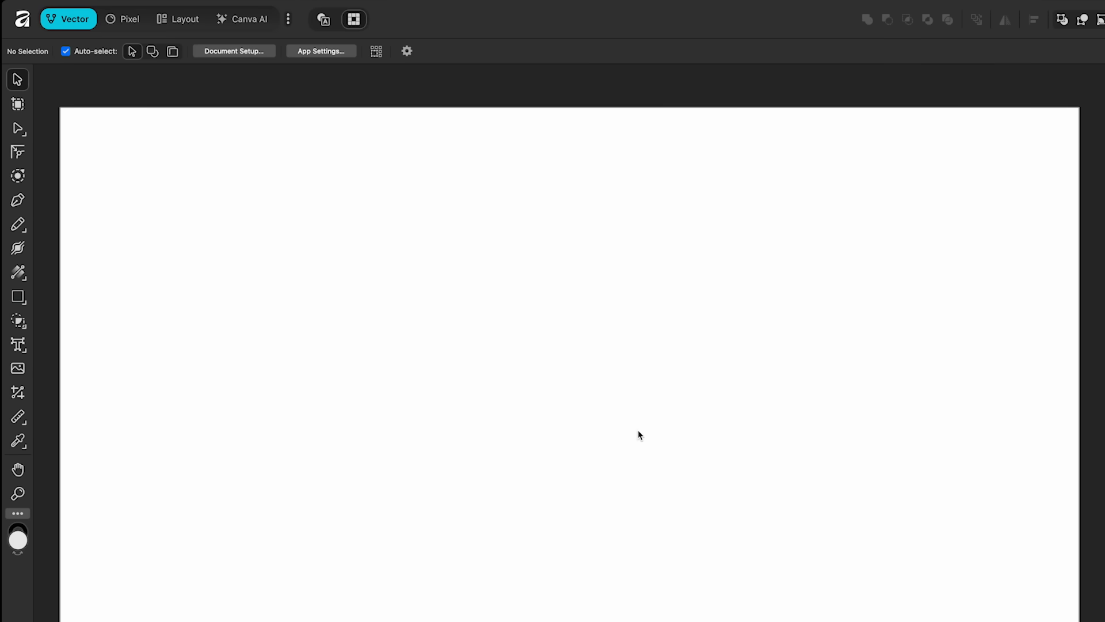
mouse_move(664, 444)
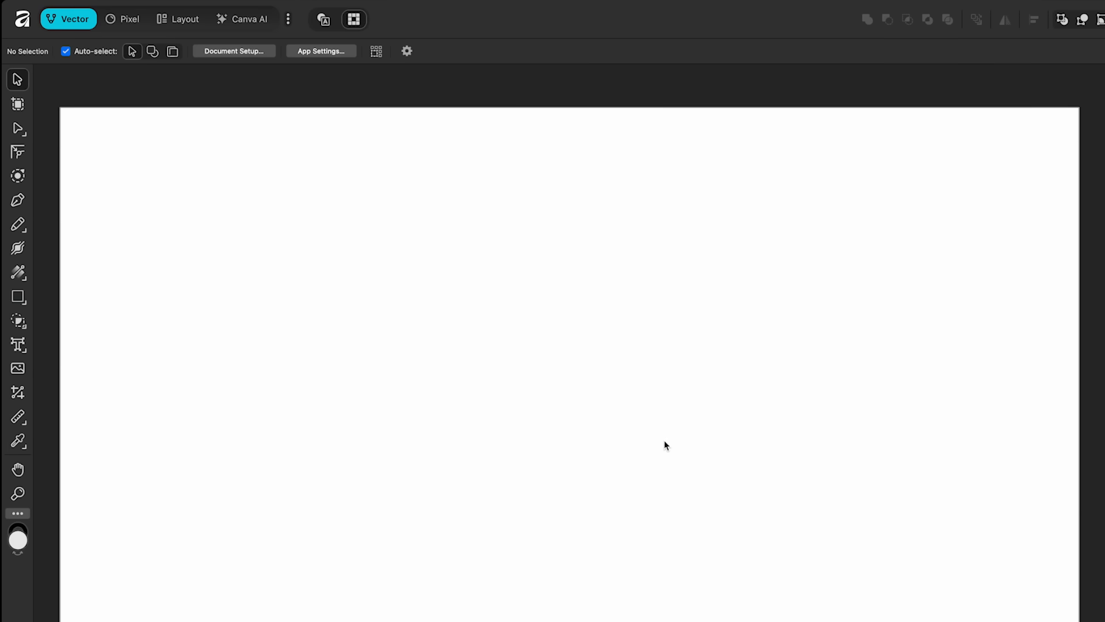
mouse_move(145, 43)
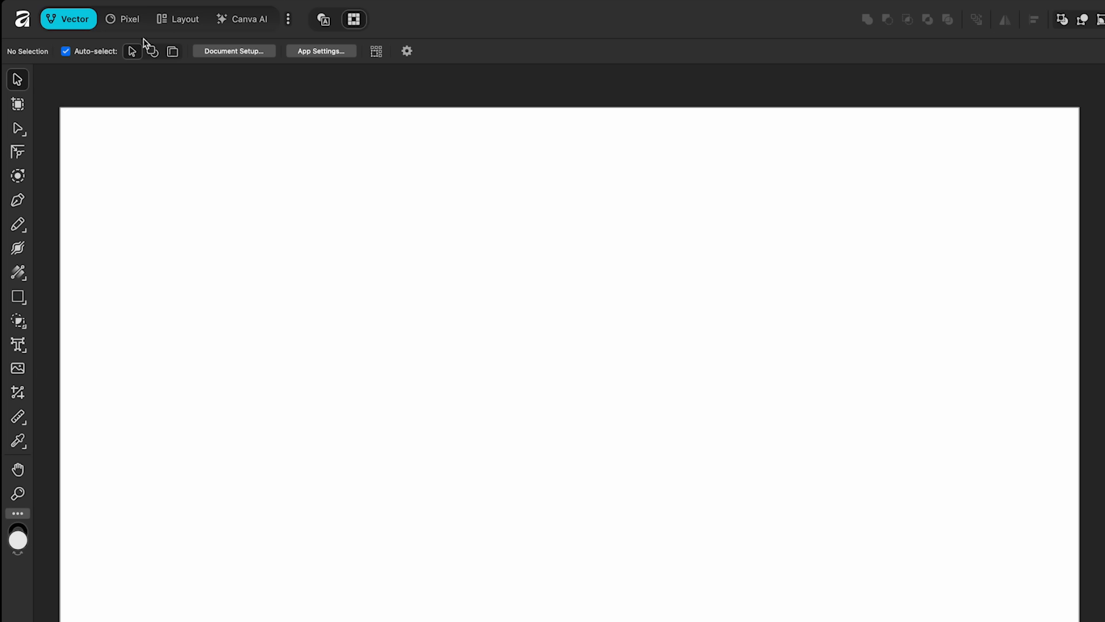
mouse_move(203, 87)
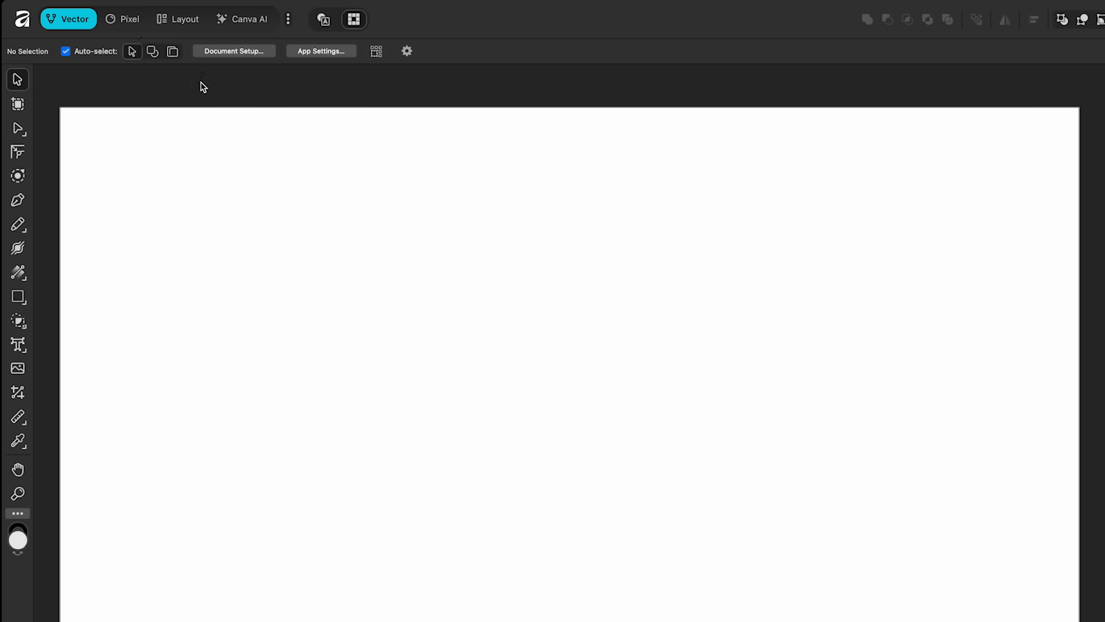
mouse_move(379, 27)
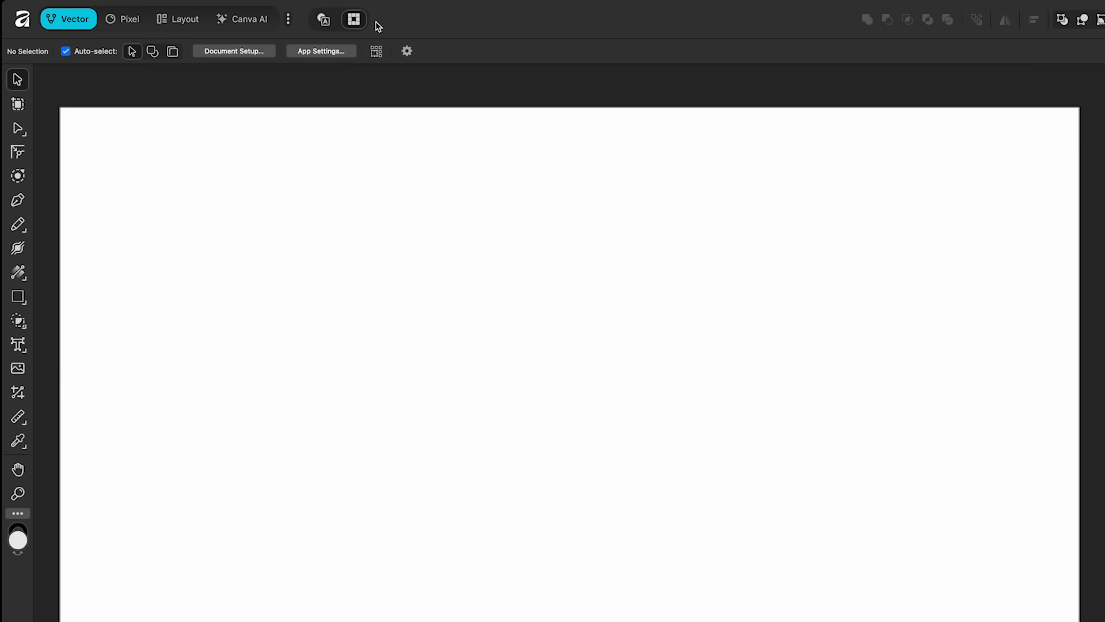
mouse_move(161, 6)
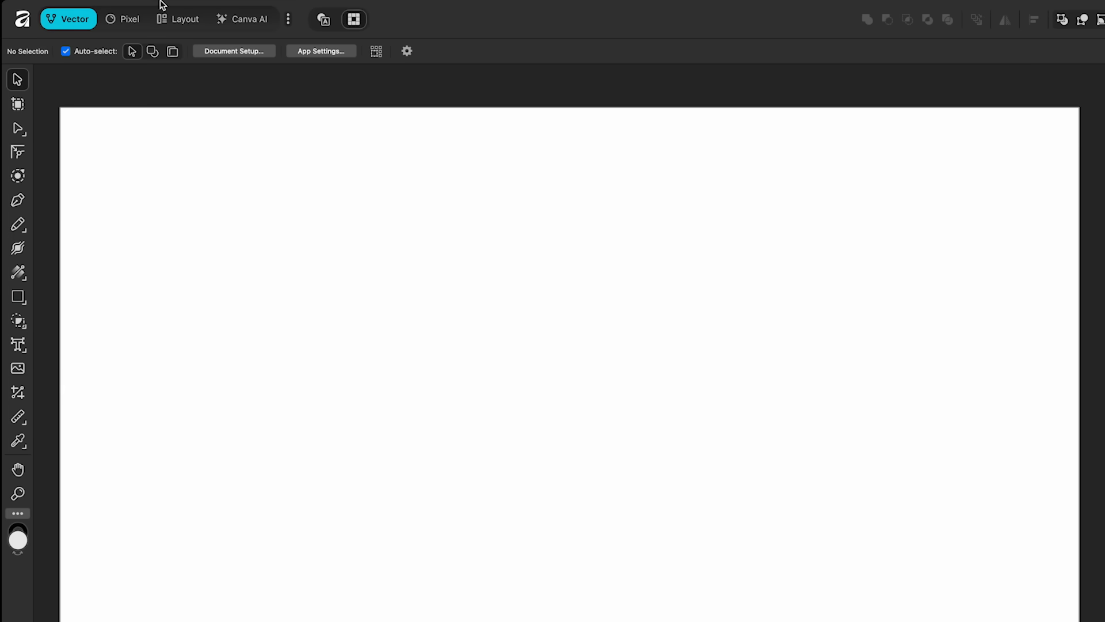
click(89, 8)
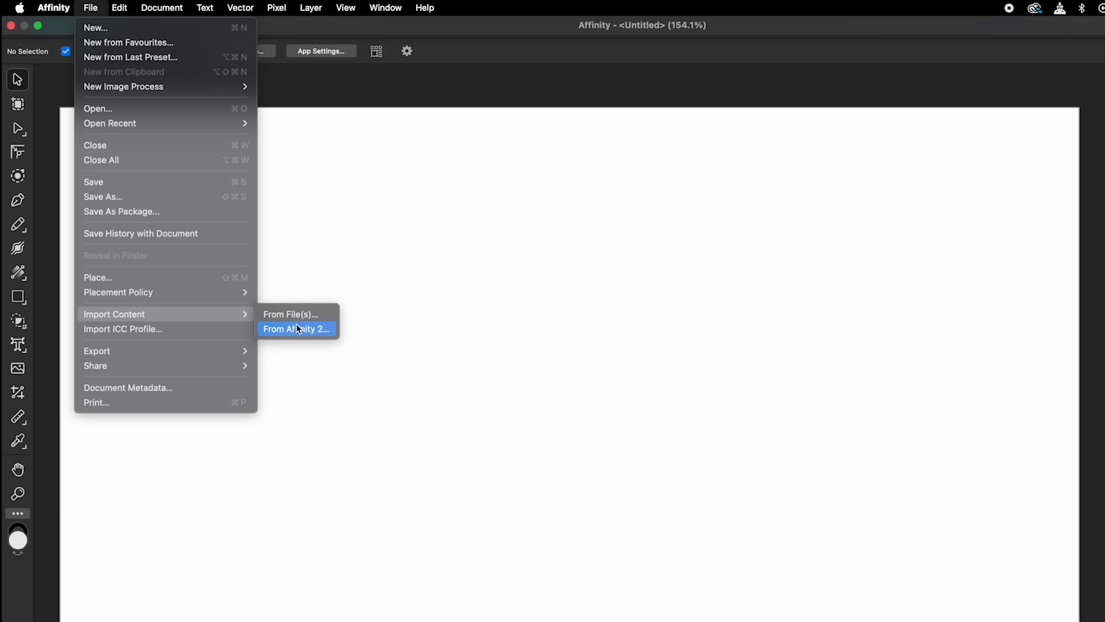
mouse_move(321, 337)
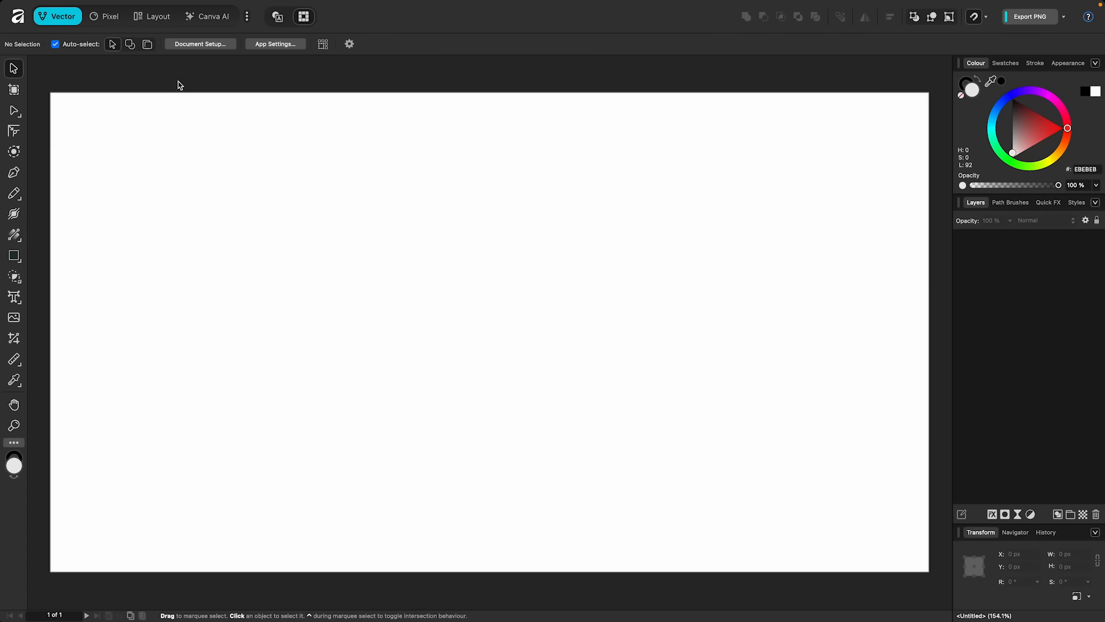
mouse_move(83, 68)
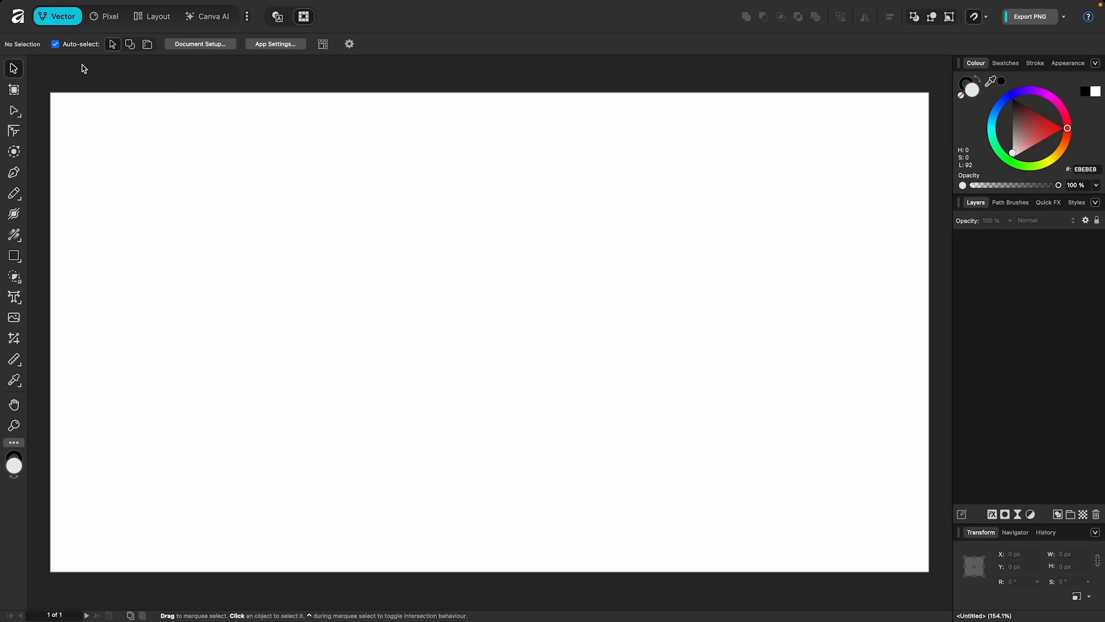
mouse_move(59, 82)
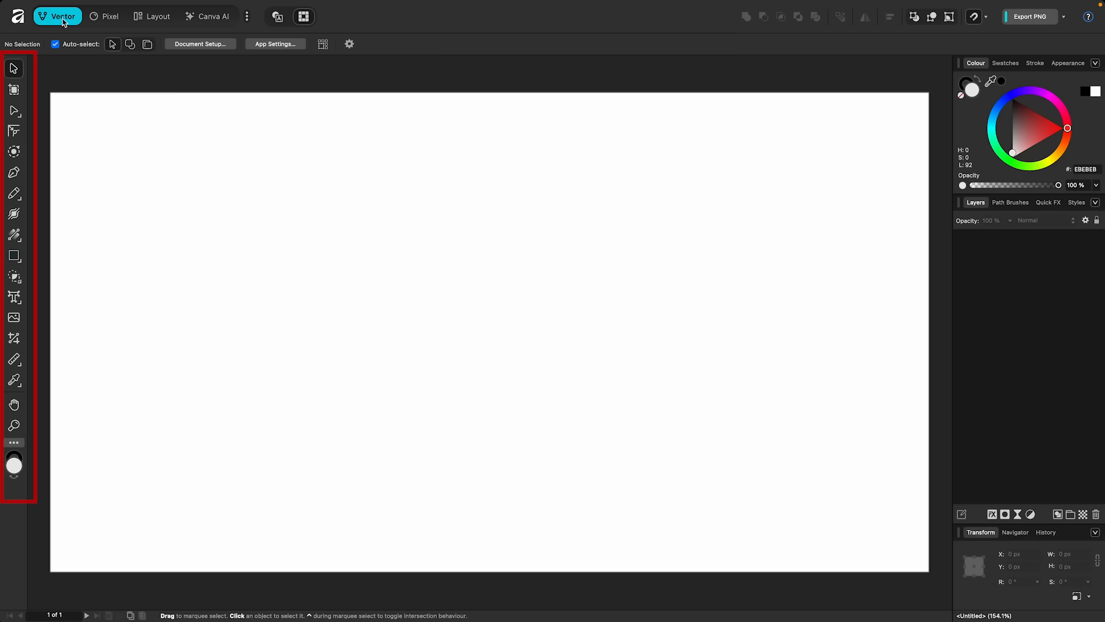
click(109, 16)
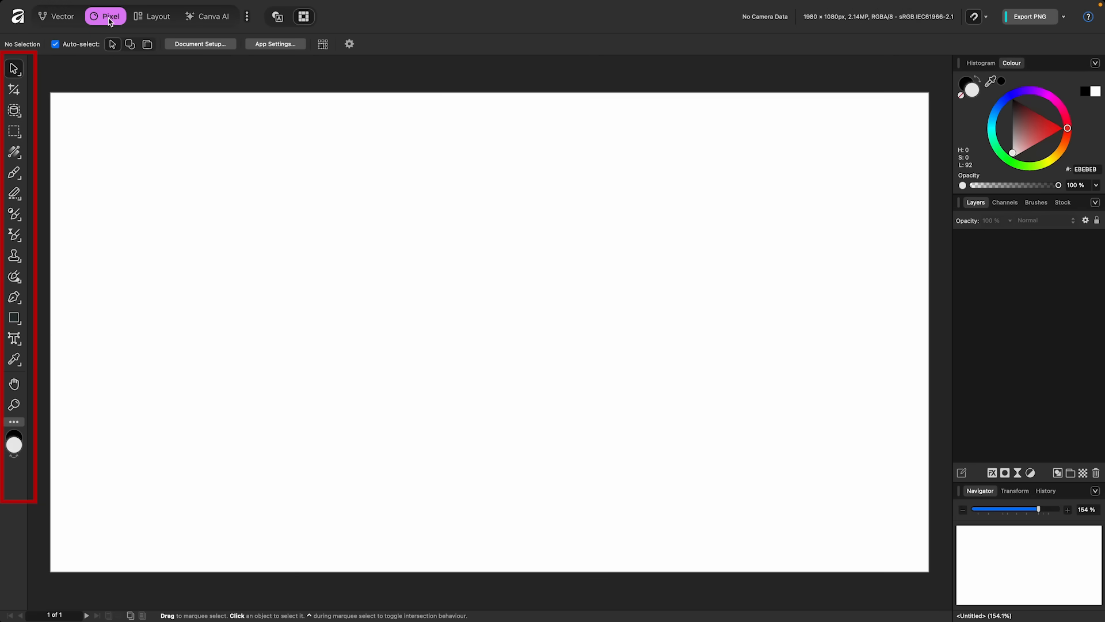
click(152, 15)
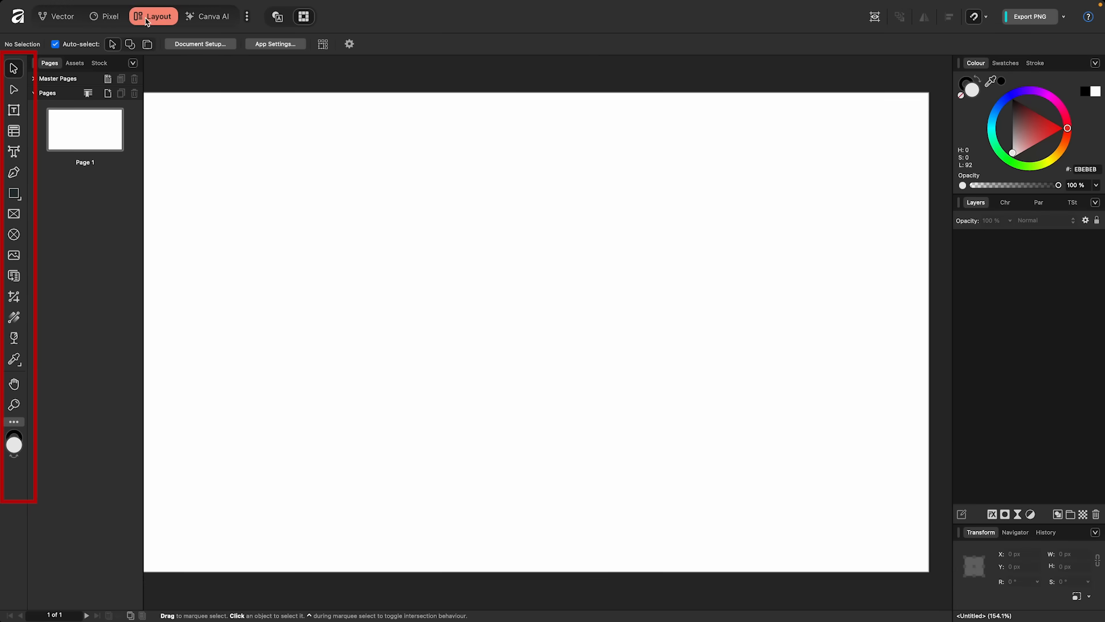
mouse_move(144, 33)
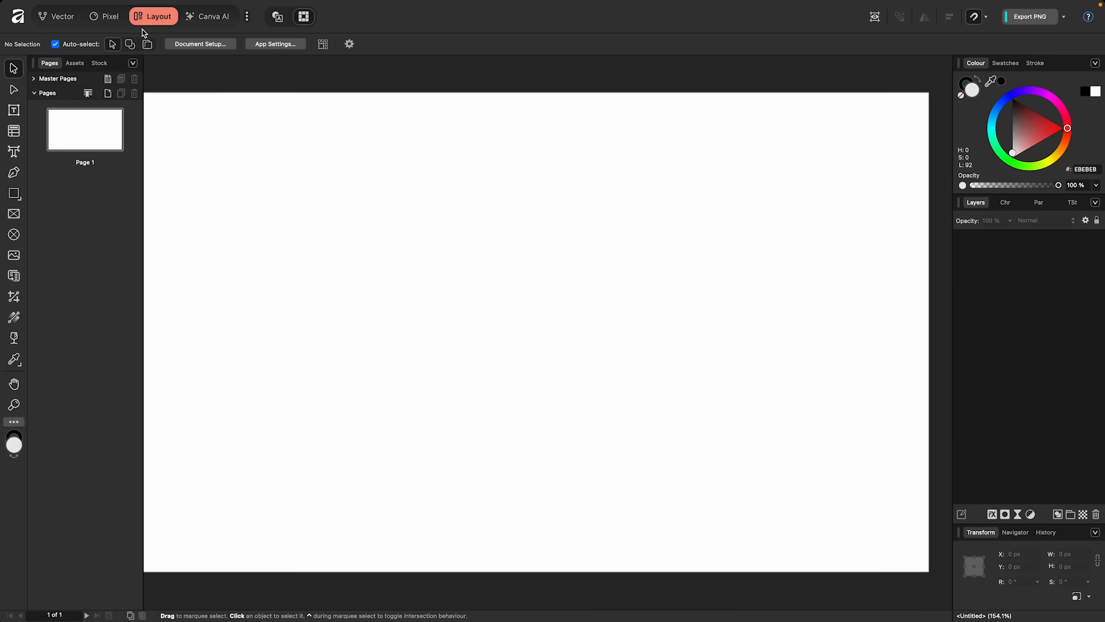
click(62, 17)
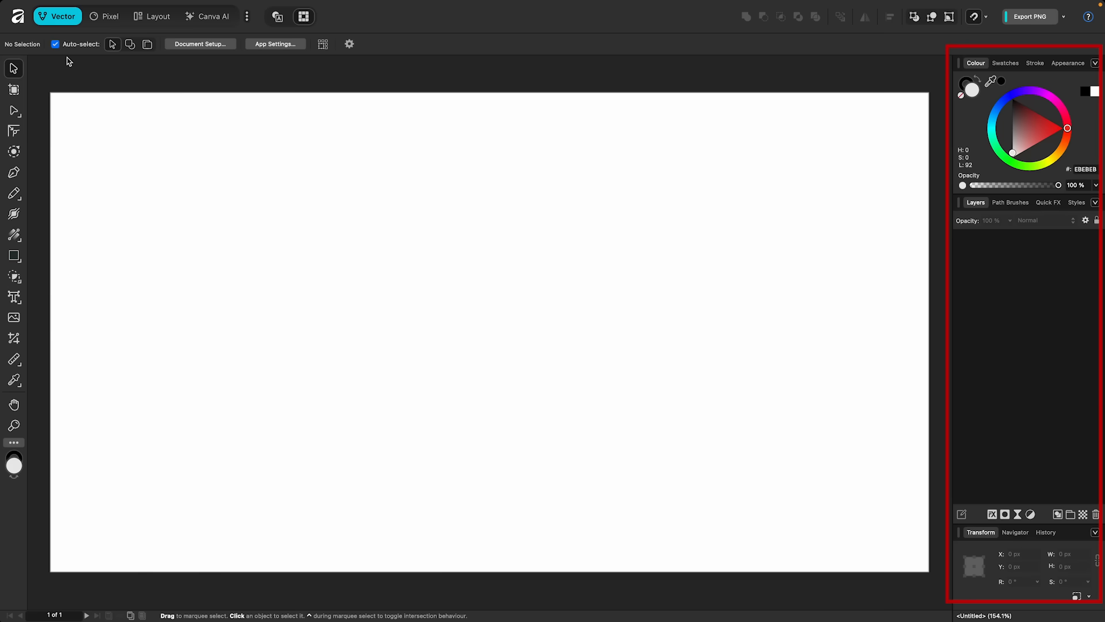
Cycle through the Pixel, Layout and Vector studios, ending on Pixel.
click(105, 16)
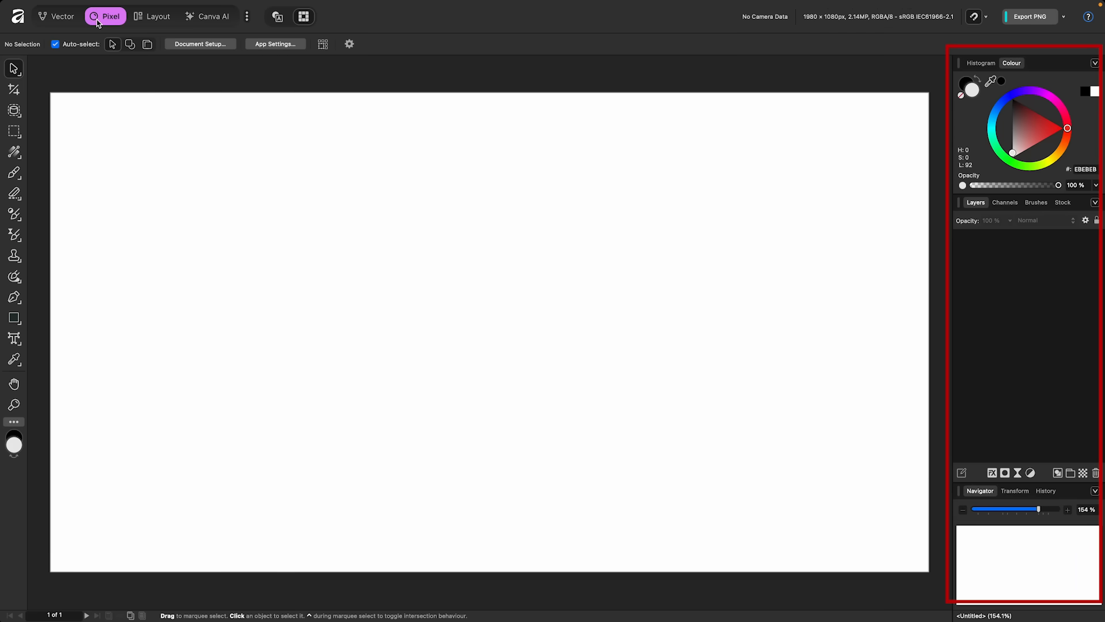
mouse_move(145, 23)
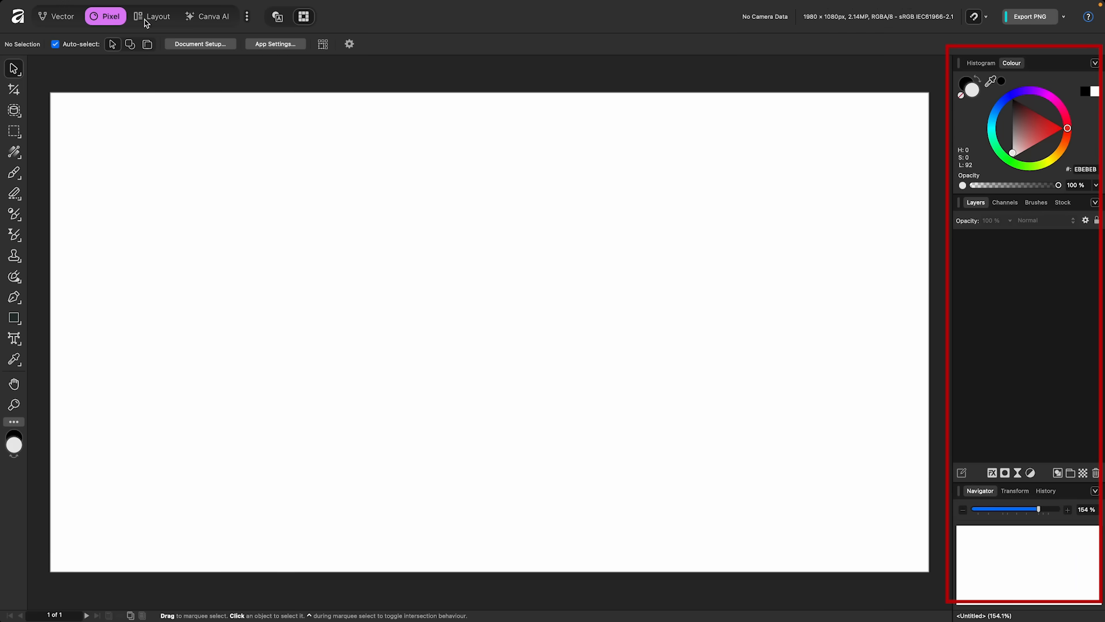
click(153, 16)
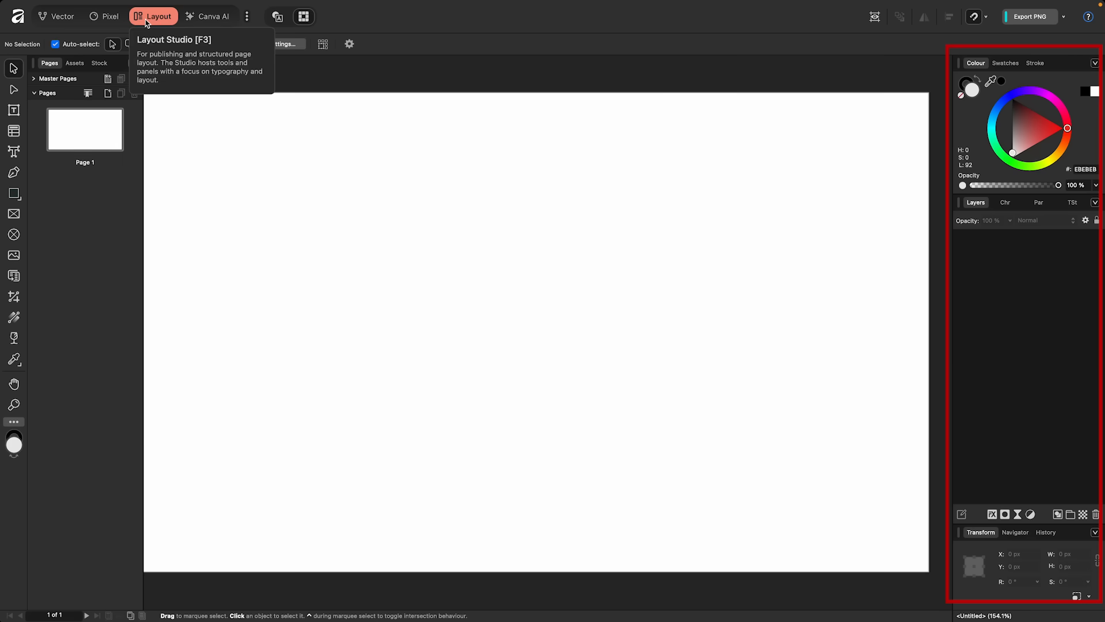
click(58, 17)
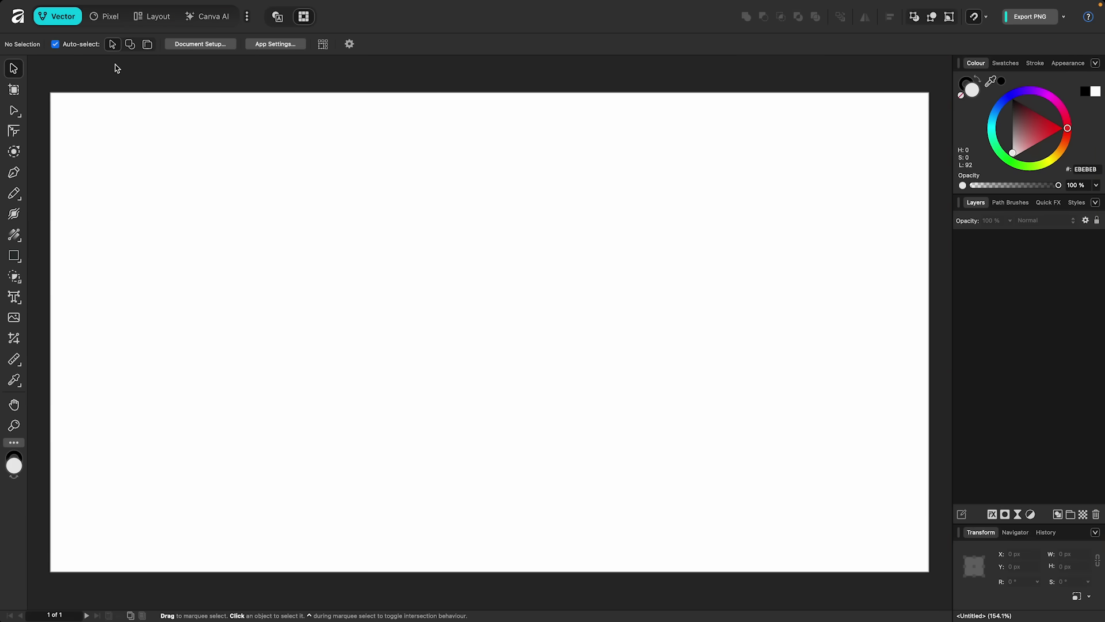
mouse_move(69, 26)
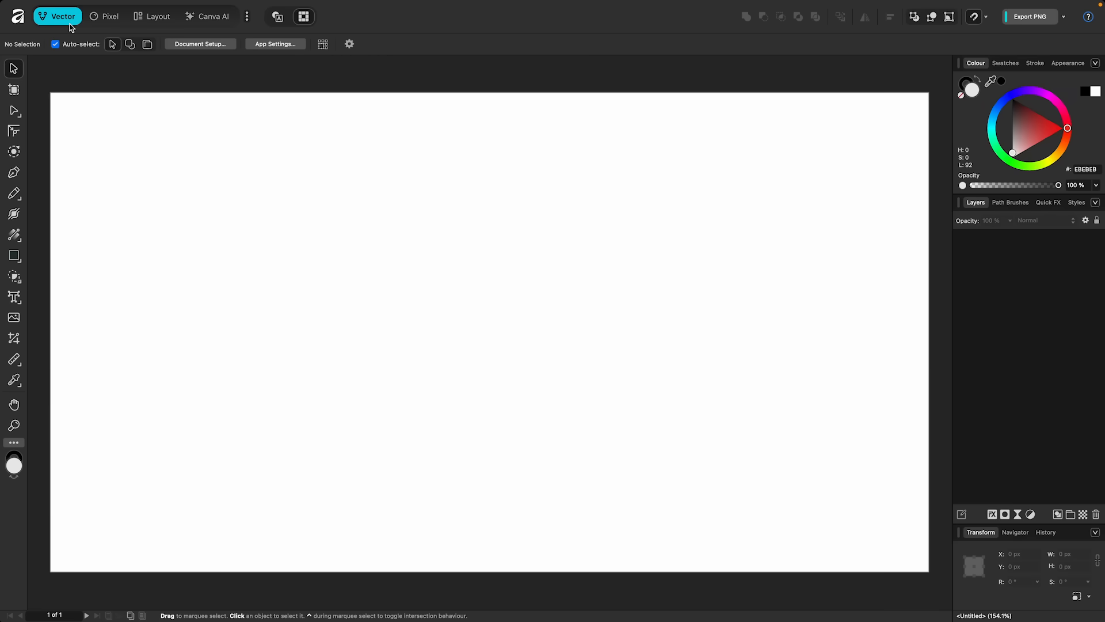
click(110, 16)
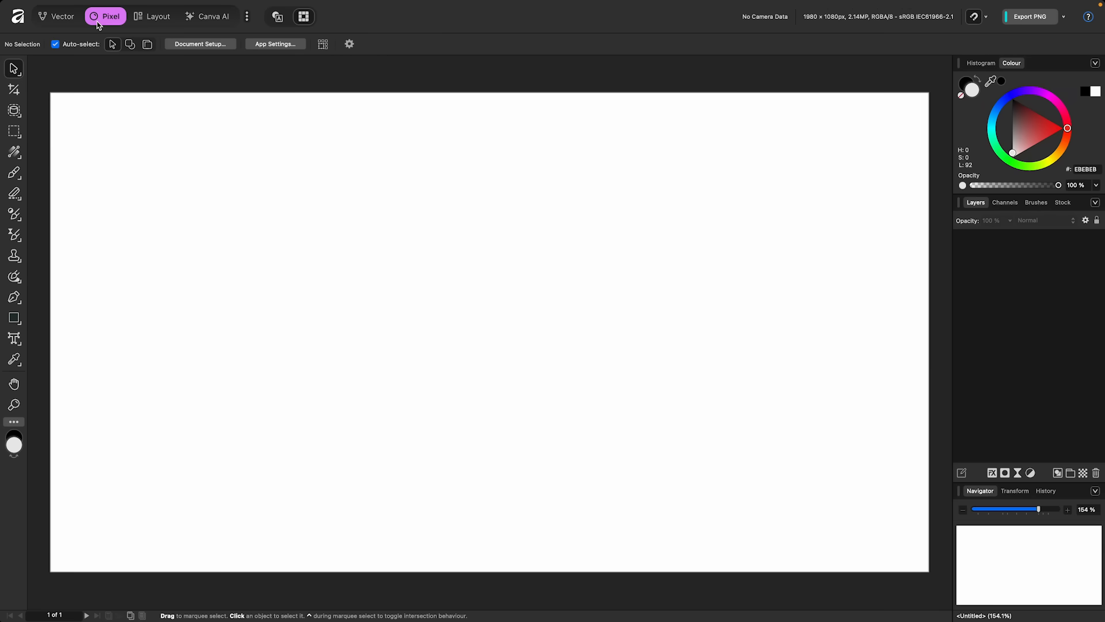
mouse_move(137, 23)
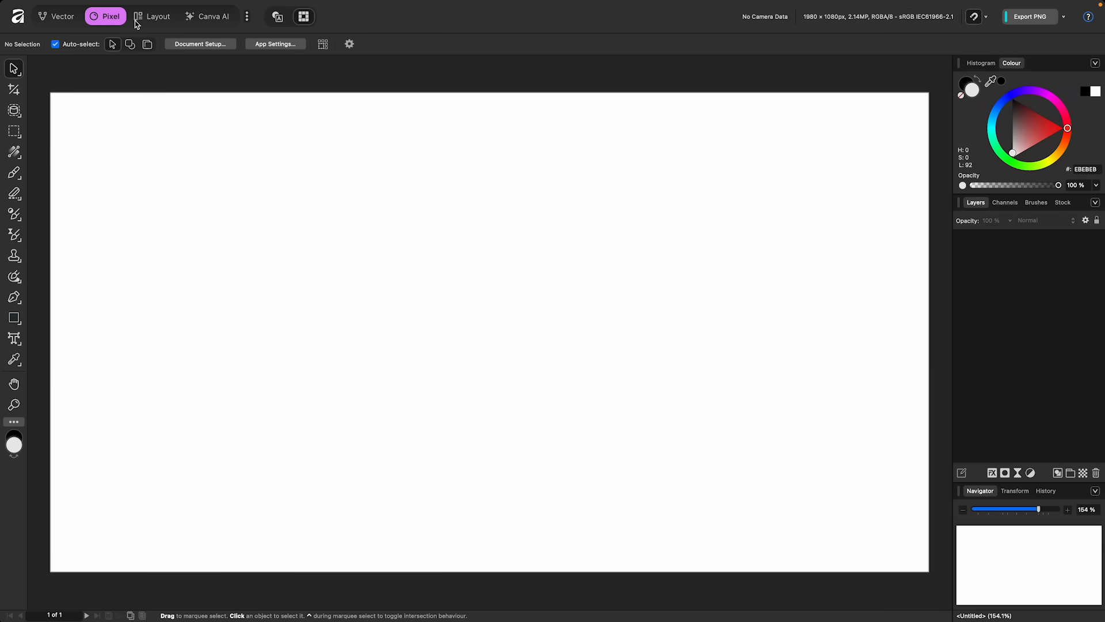
click(152, 16)
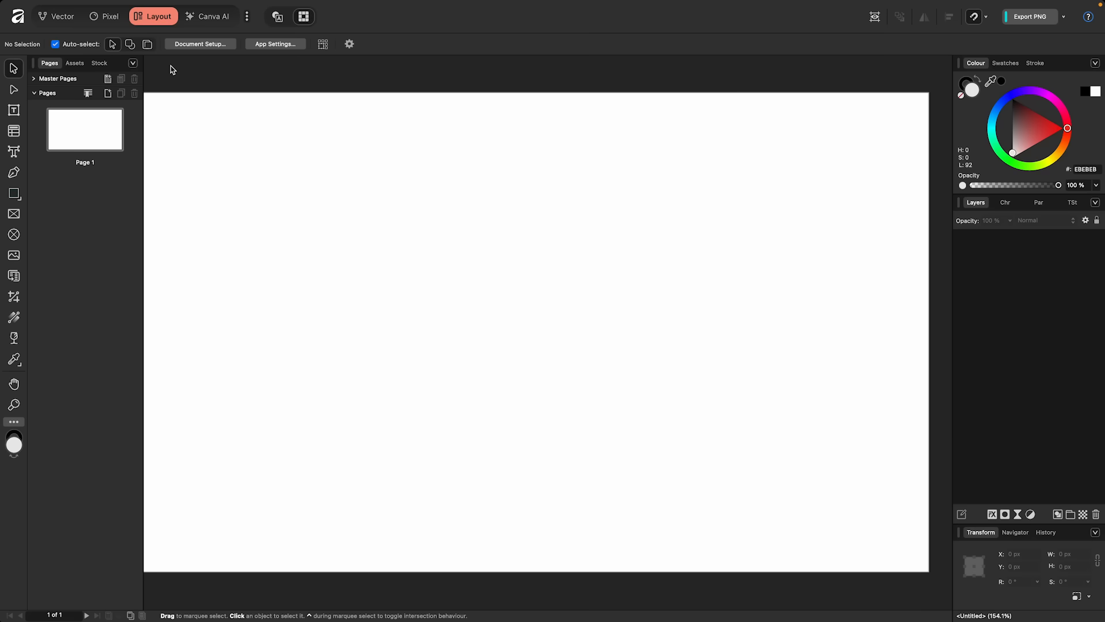
click(109, 17)
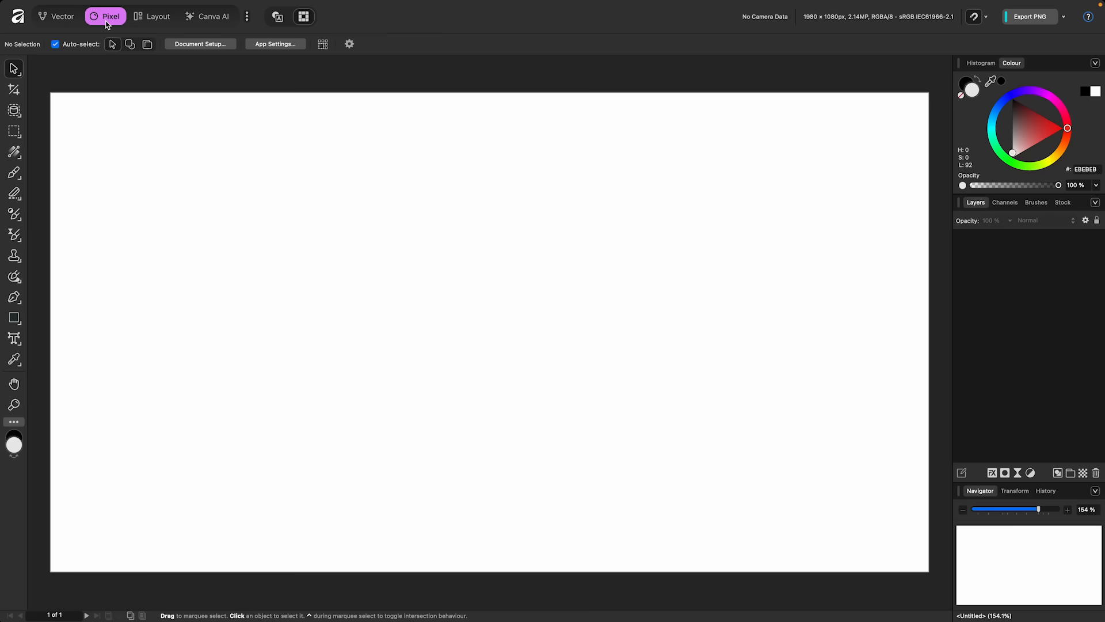
mouse_move(61, 79)
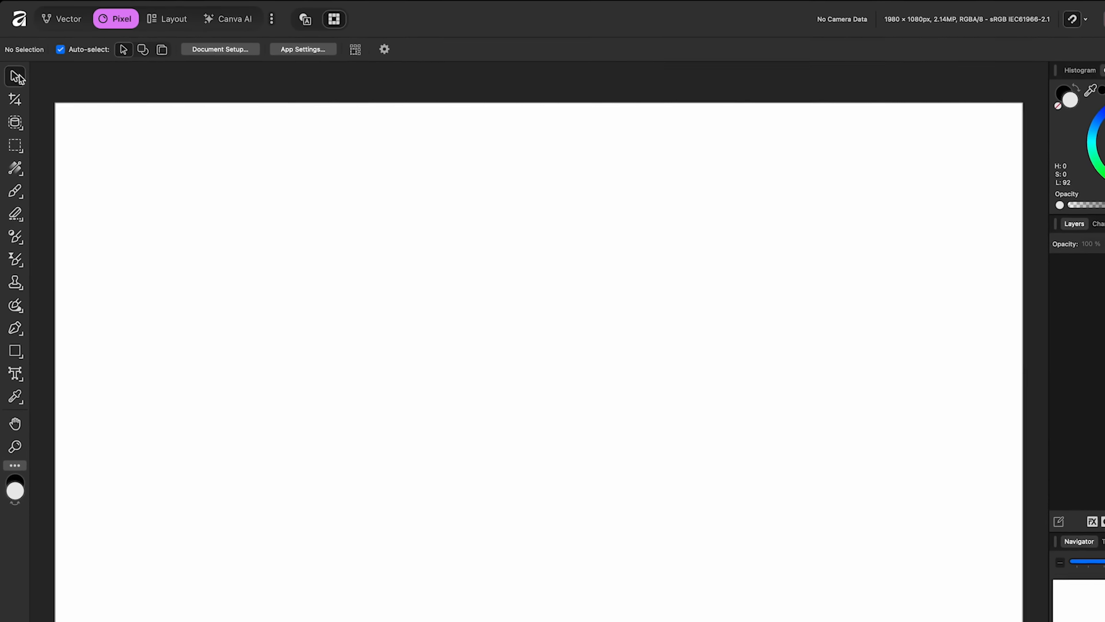
mouse_move(15, 76)
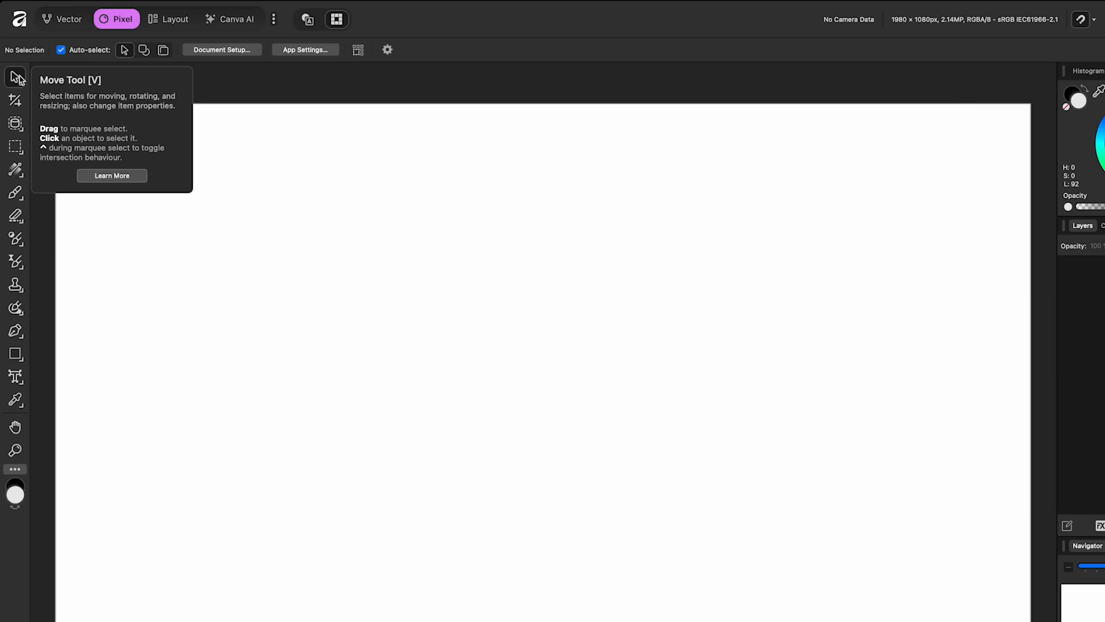
mouse_move(73, 83)
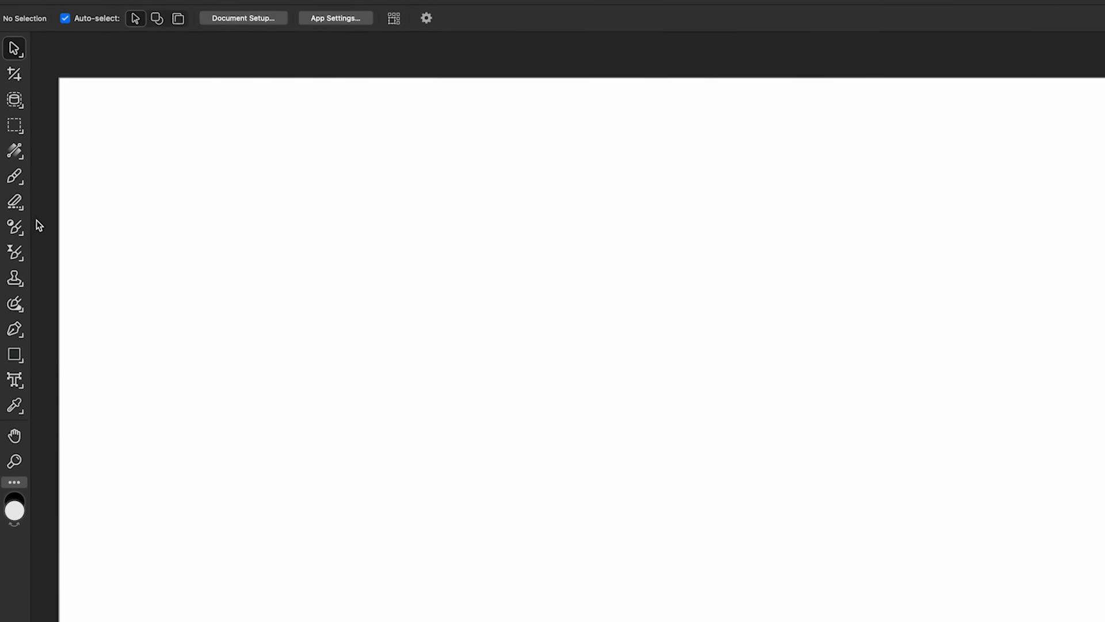
click(15, 227)
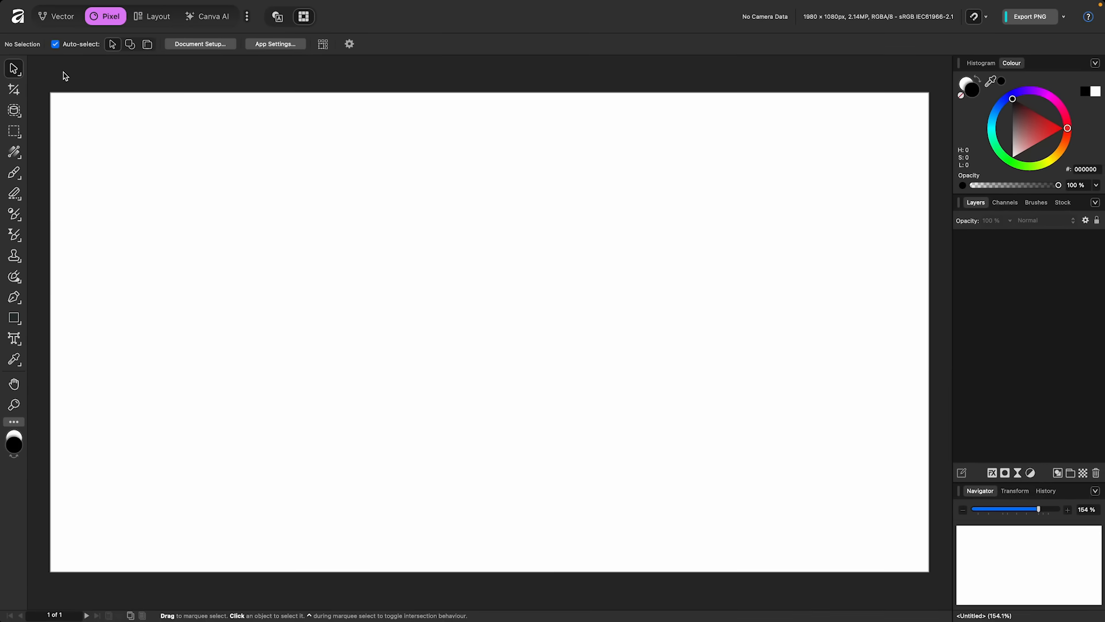
mouse_move(87, 79)
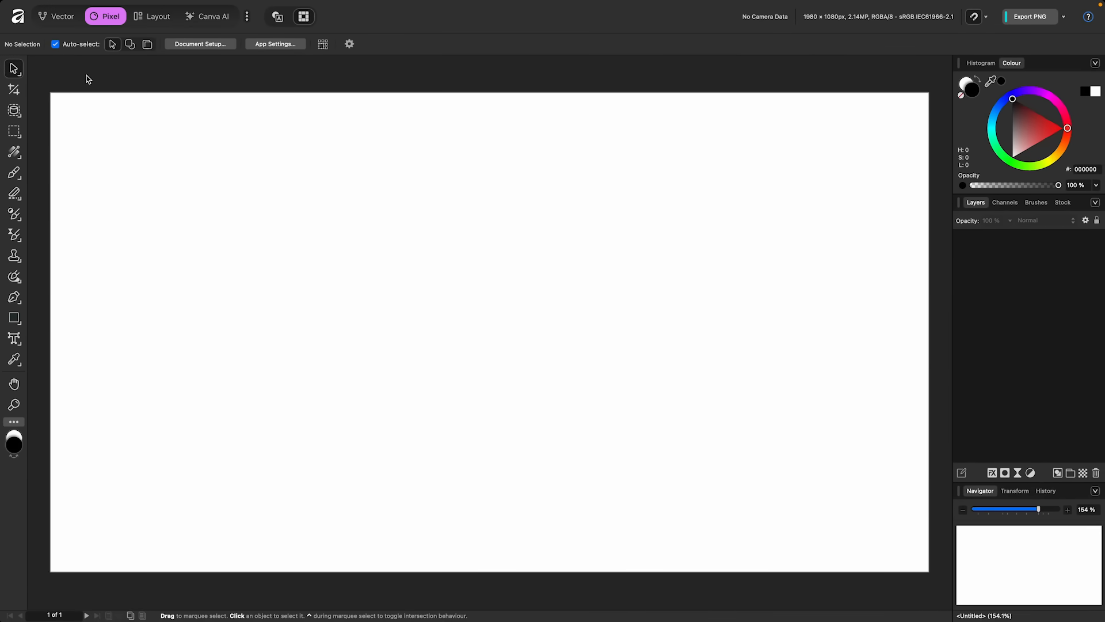
mouse_move(199, 44)
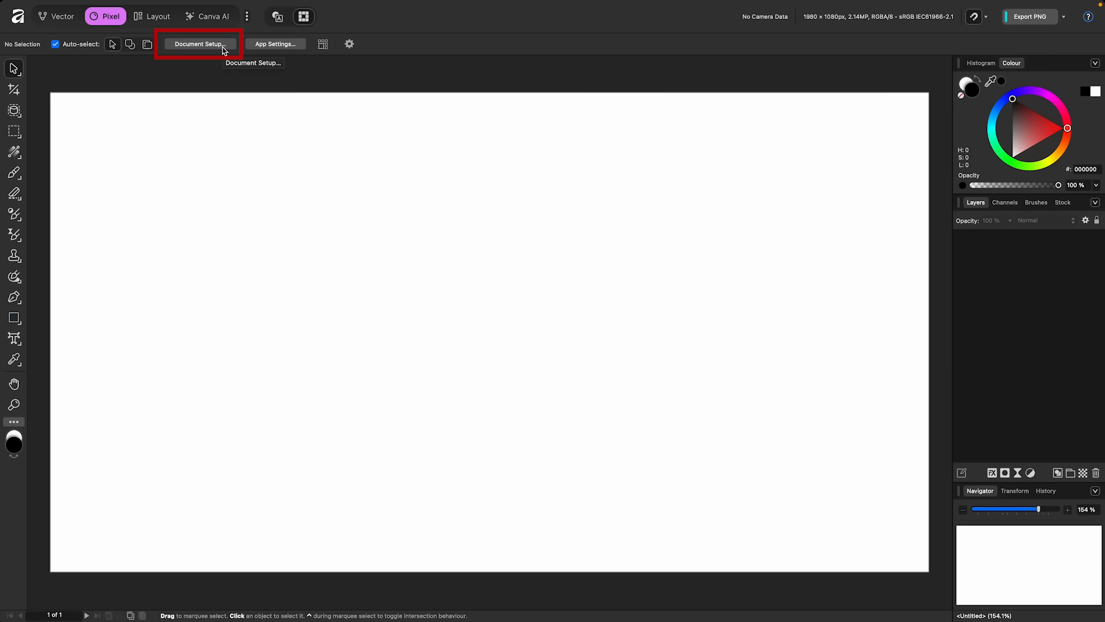
Enable a transparent background in Document Setup and confirm with OK.
click(199, 43)
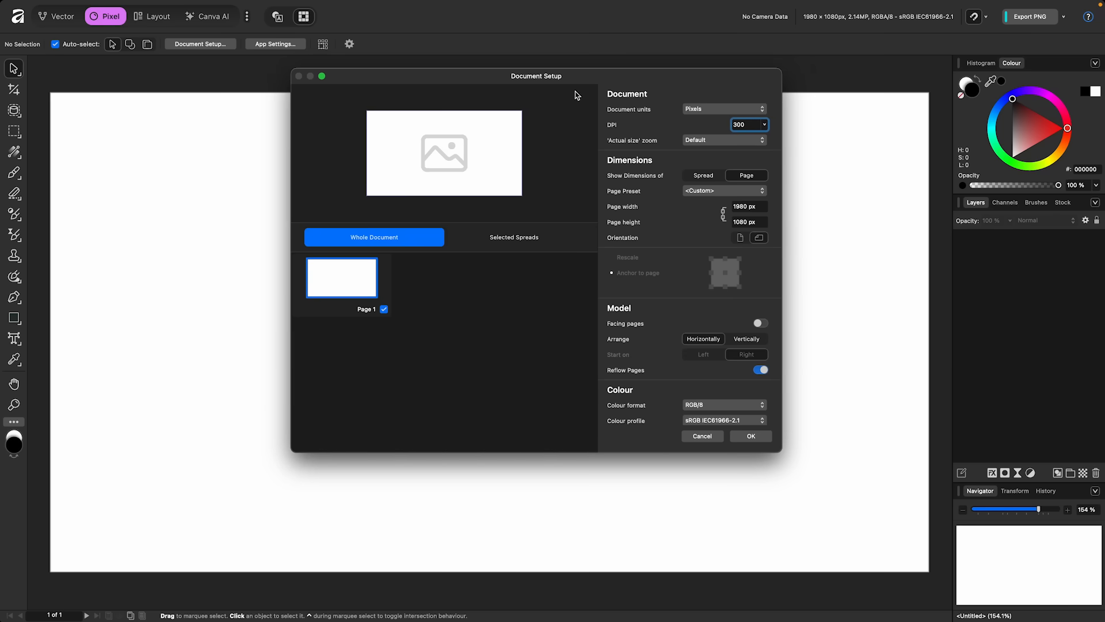
mouse_move(722, 289)
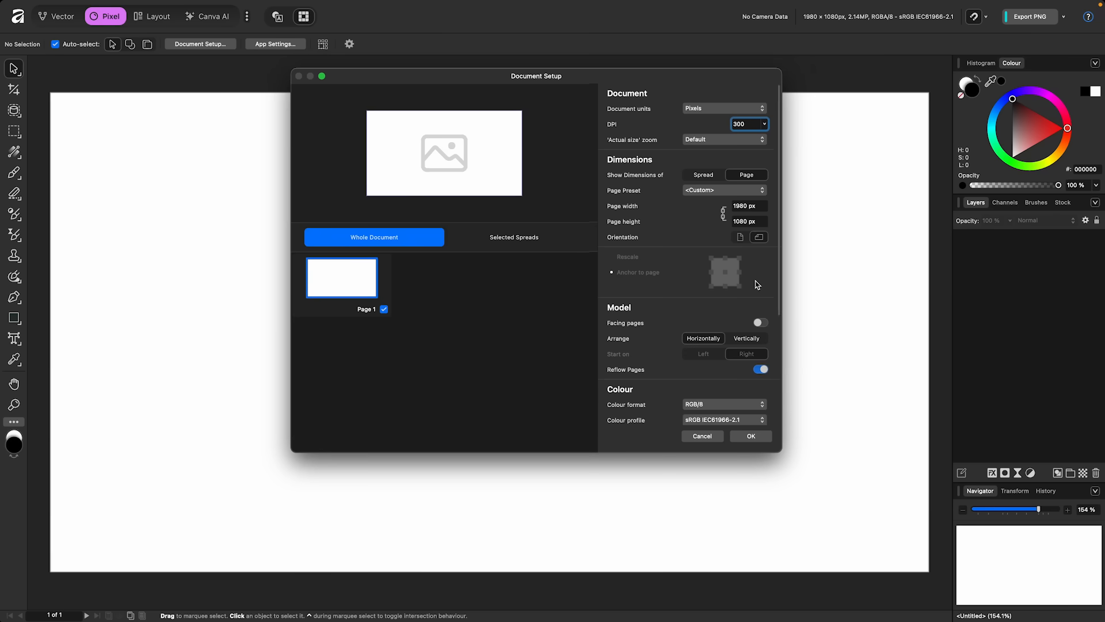
scroll(down, 3)
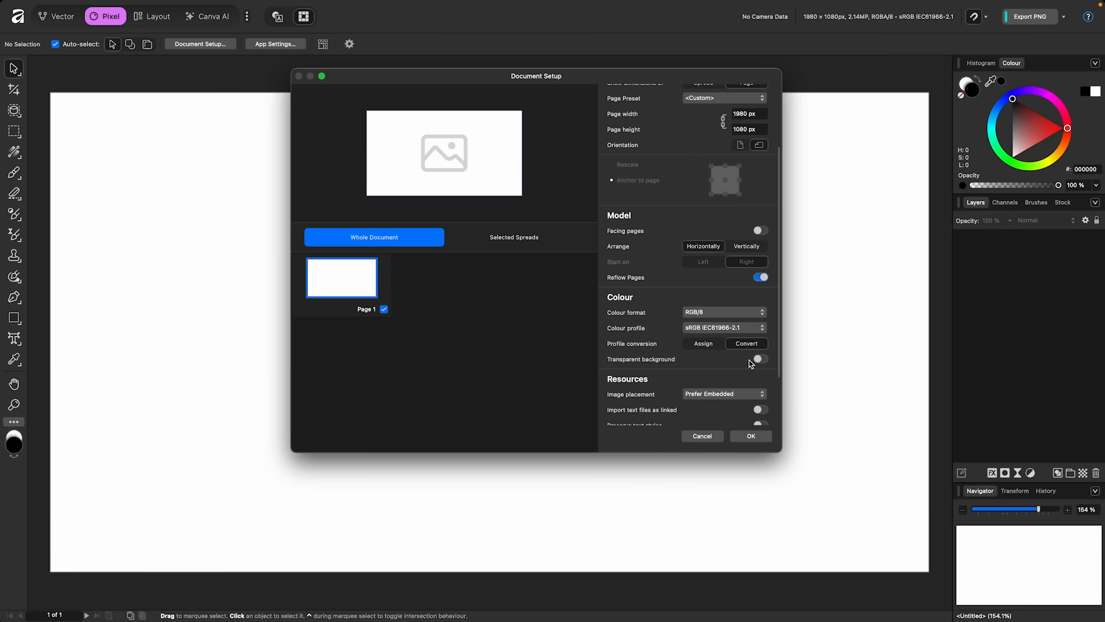
click(759, 359)
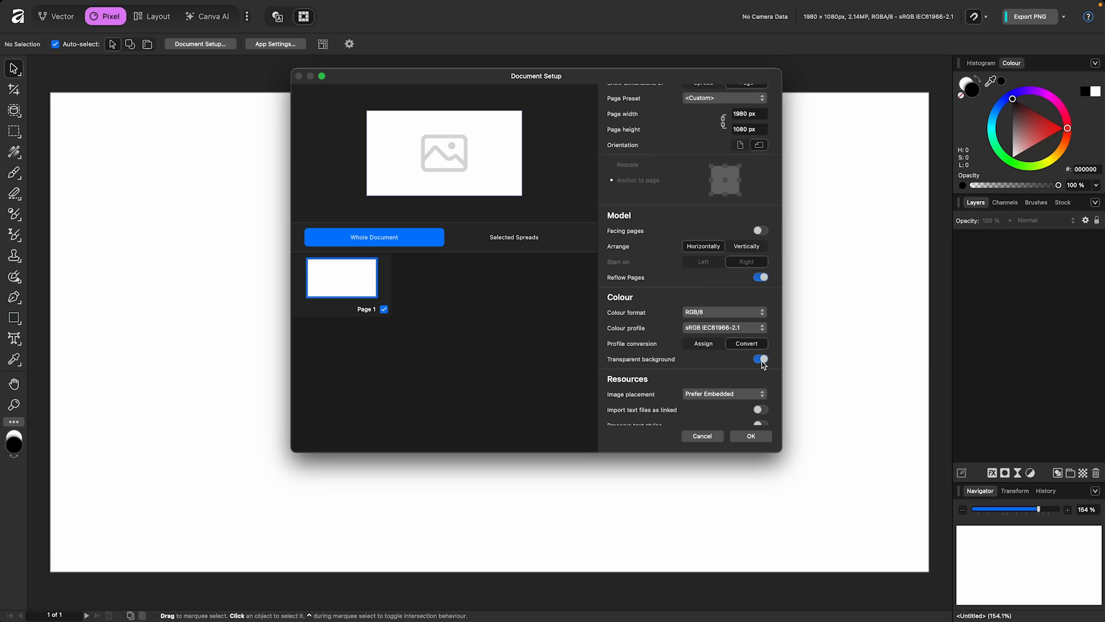
mouse_move(710, 366)
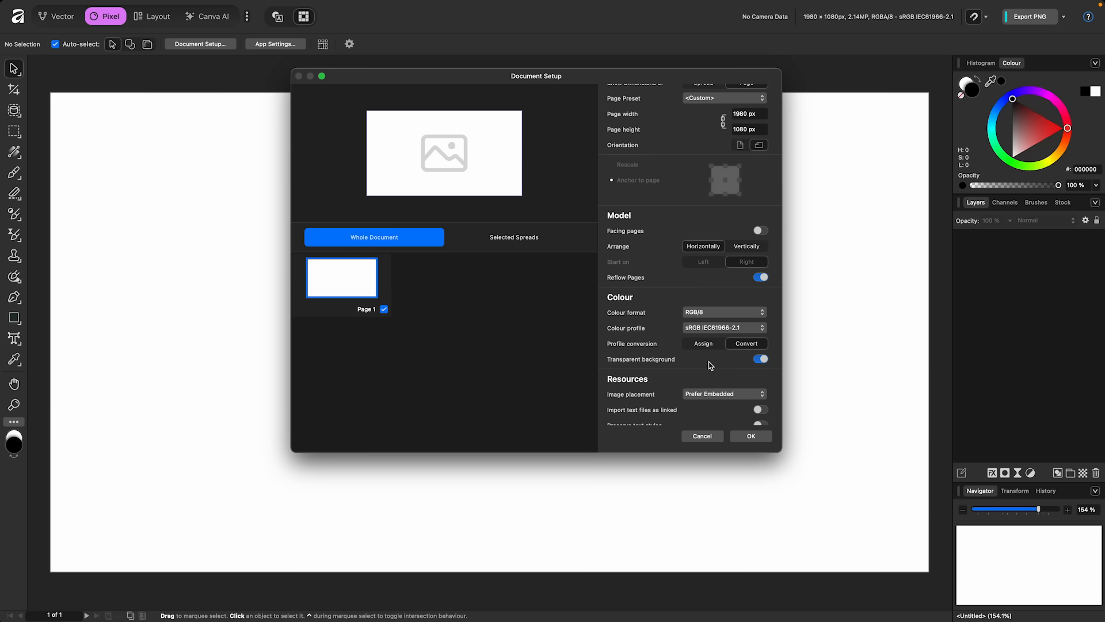
mouse_move(722, 364)
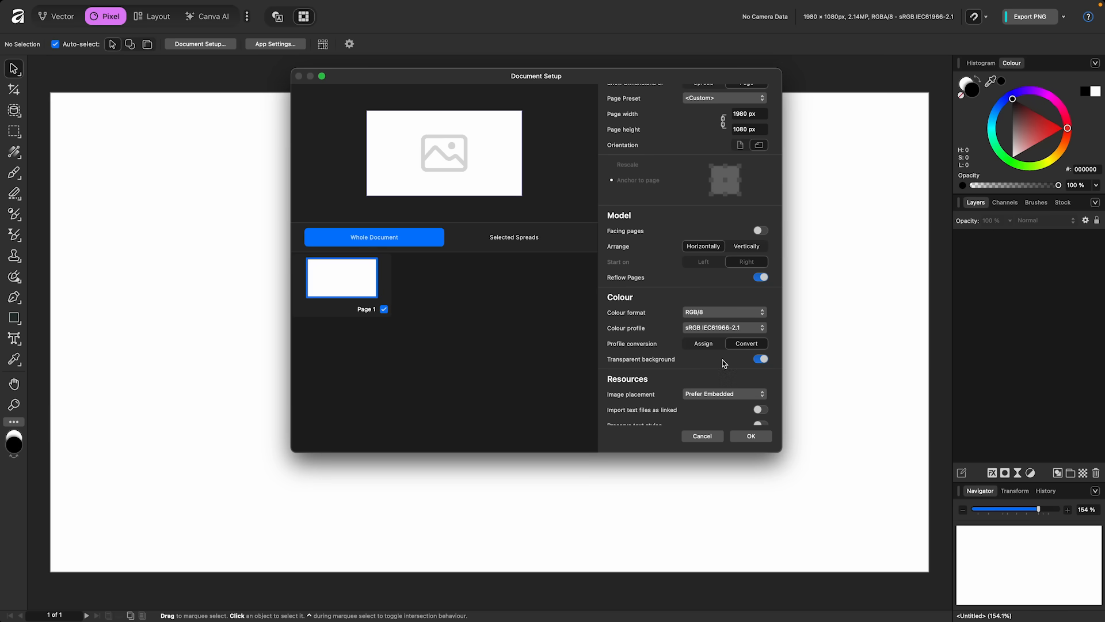
click(750, 436)
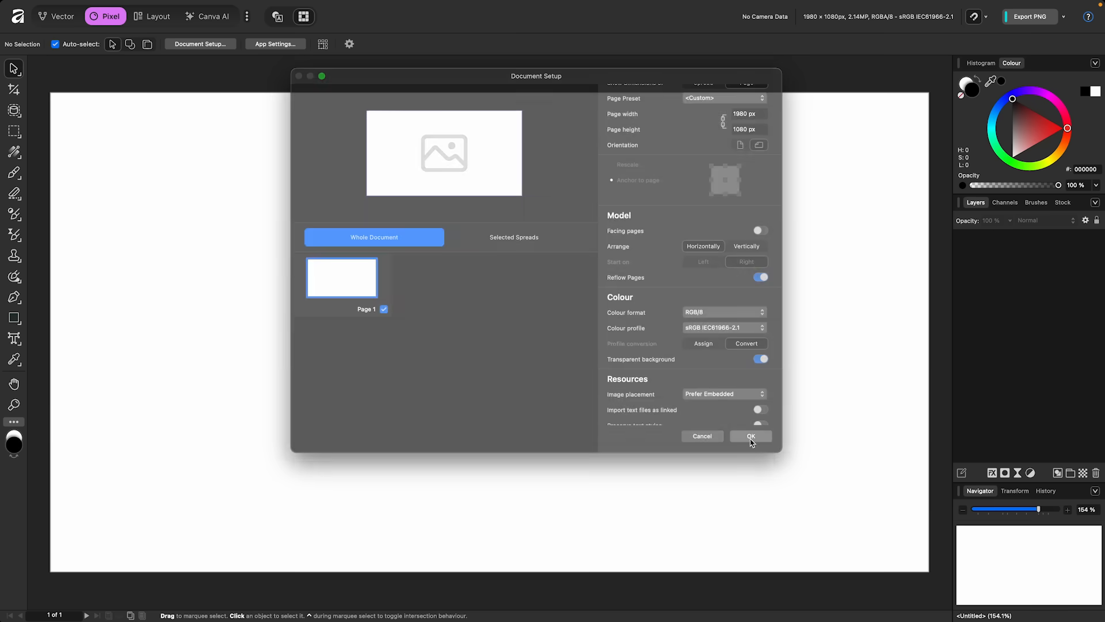
click(750, 435)
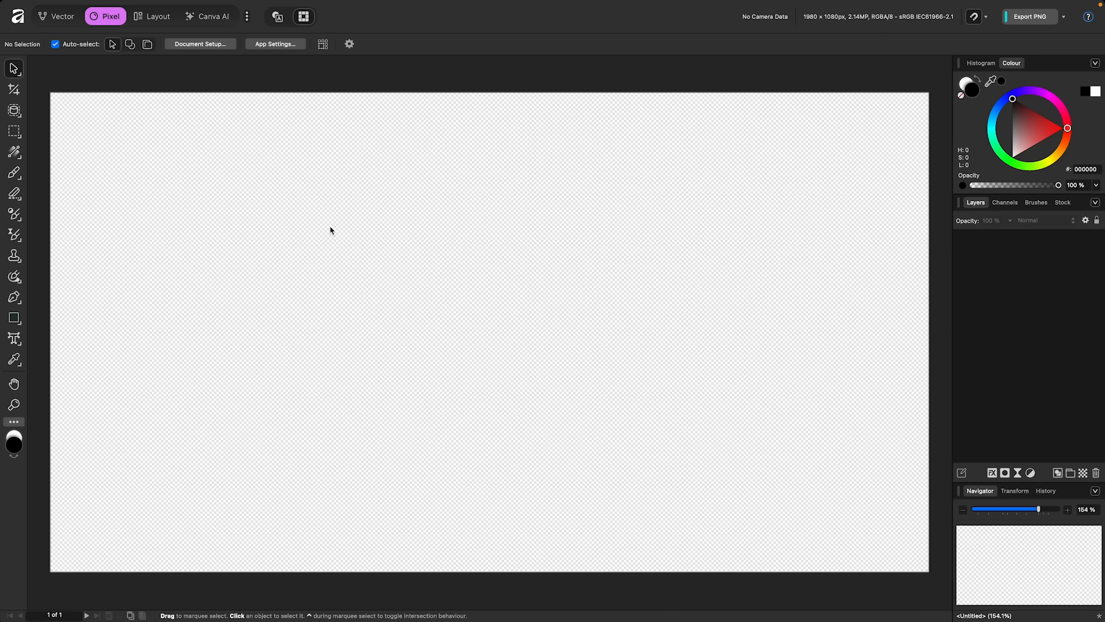
mouse_move(36, 118)
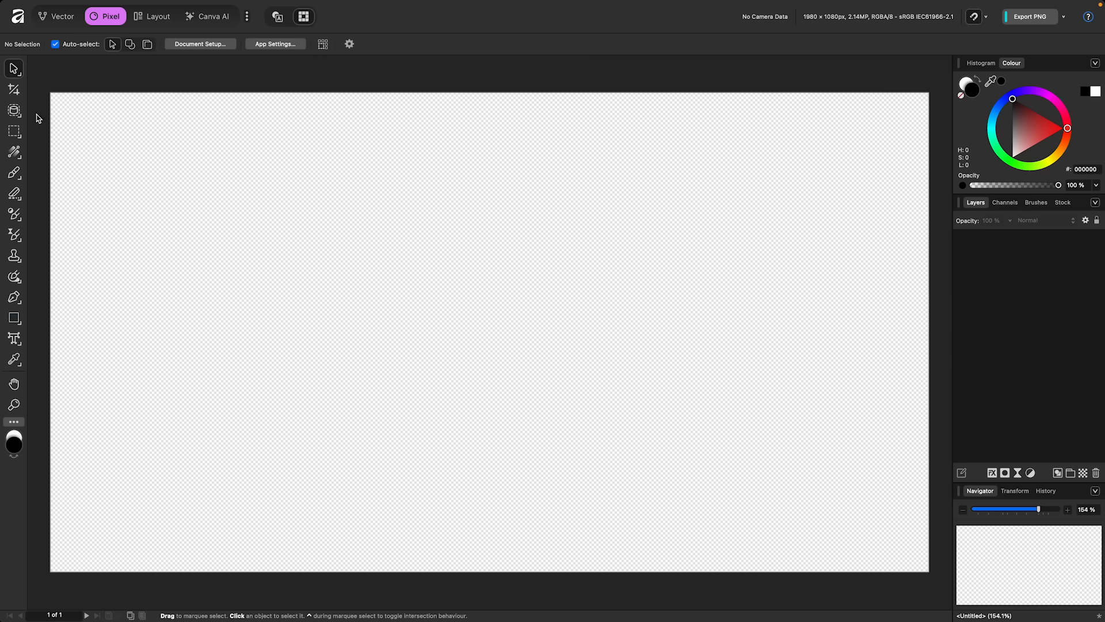
mouse_move(186, 79)
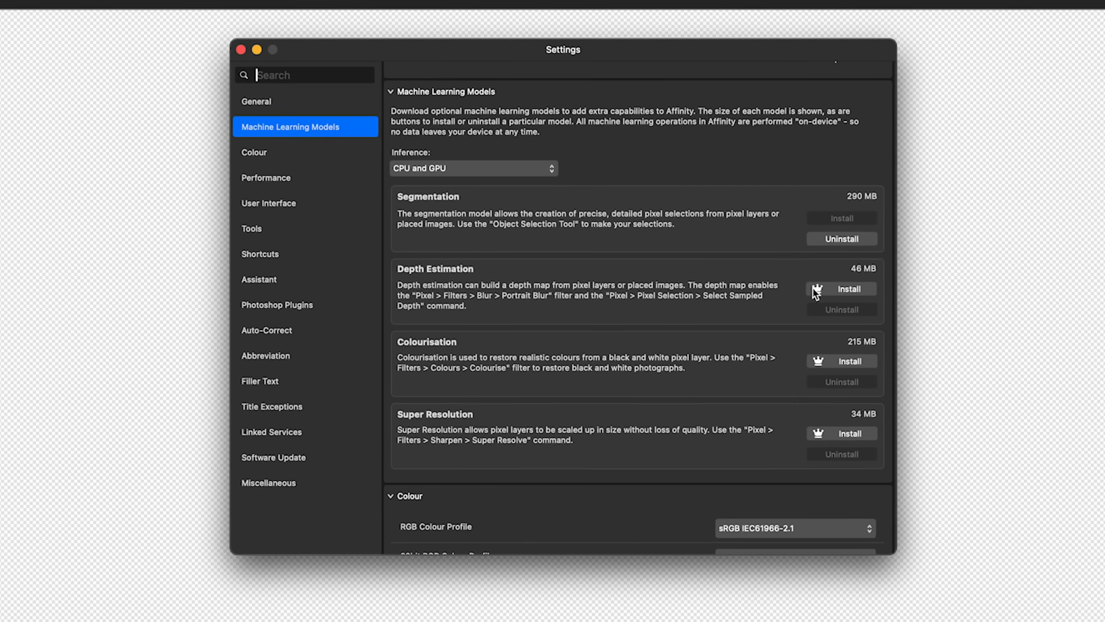
mouse_move(824, 437)
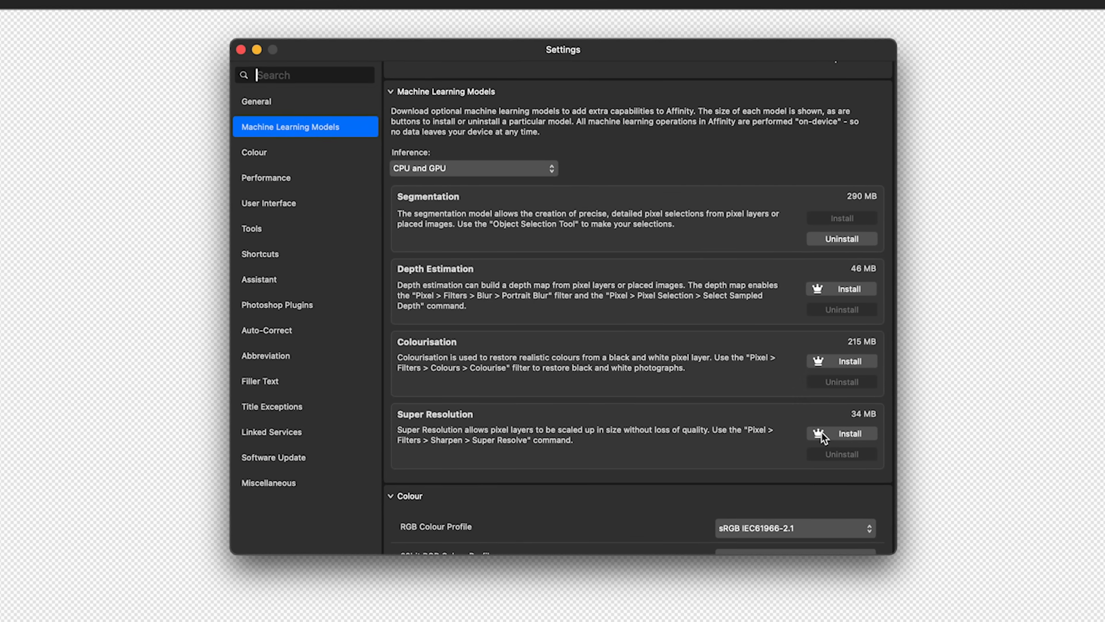
mouse_move(419, 233)
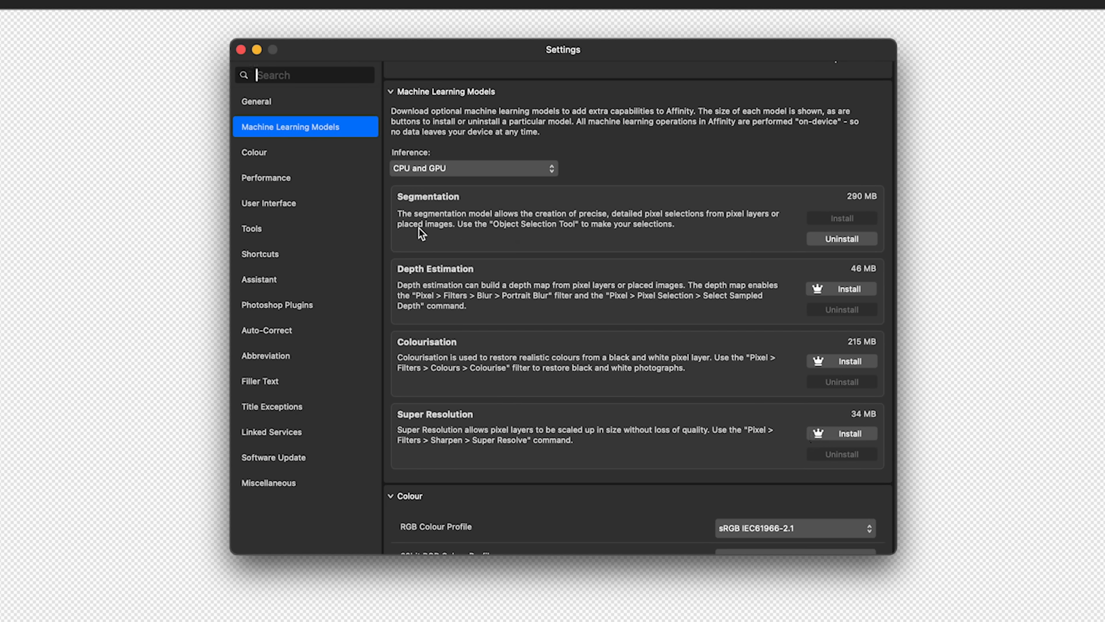
mouse_move(504, 240)
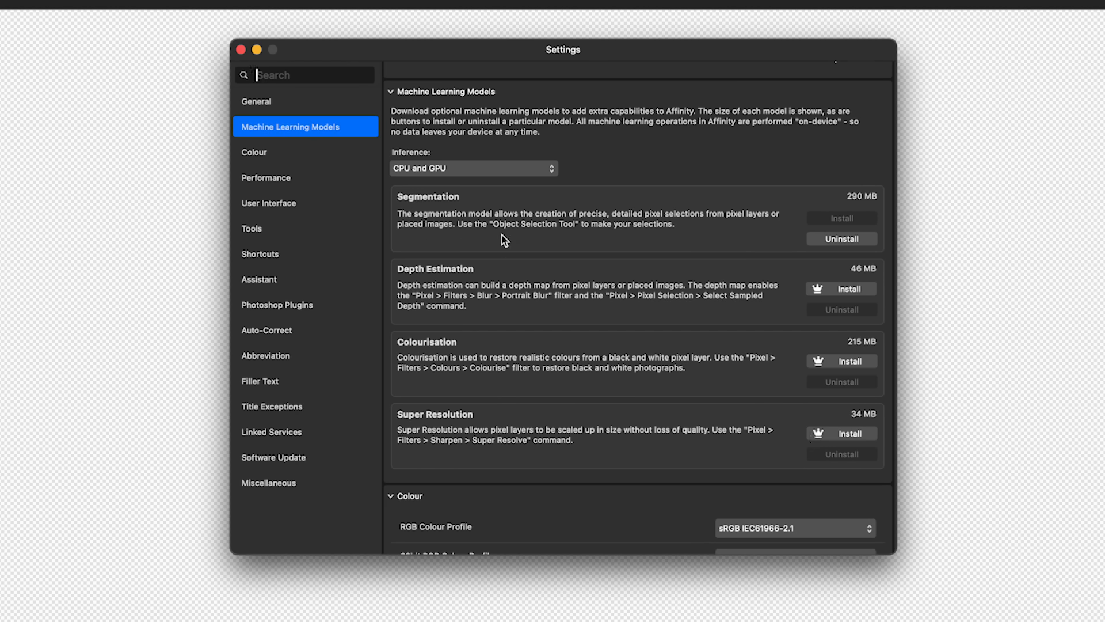
mouse_move(634, 237)
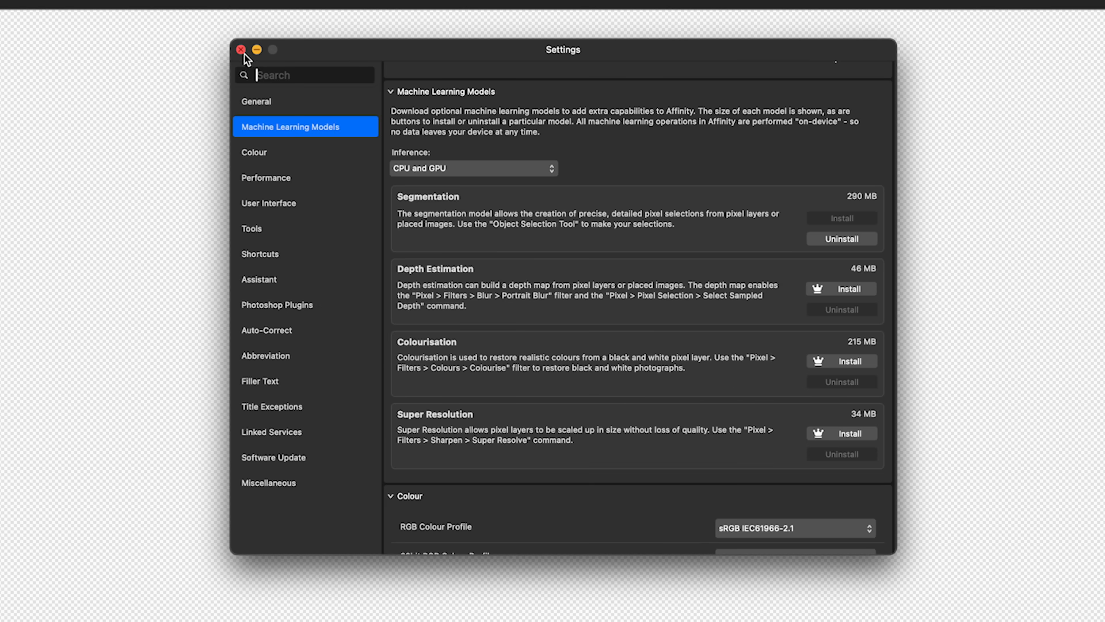
Close Settings and bring up Customise Tools from the View menu.
click(241, 50)
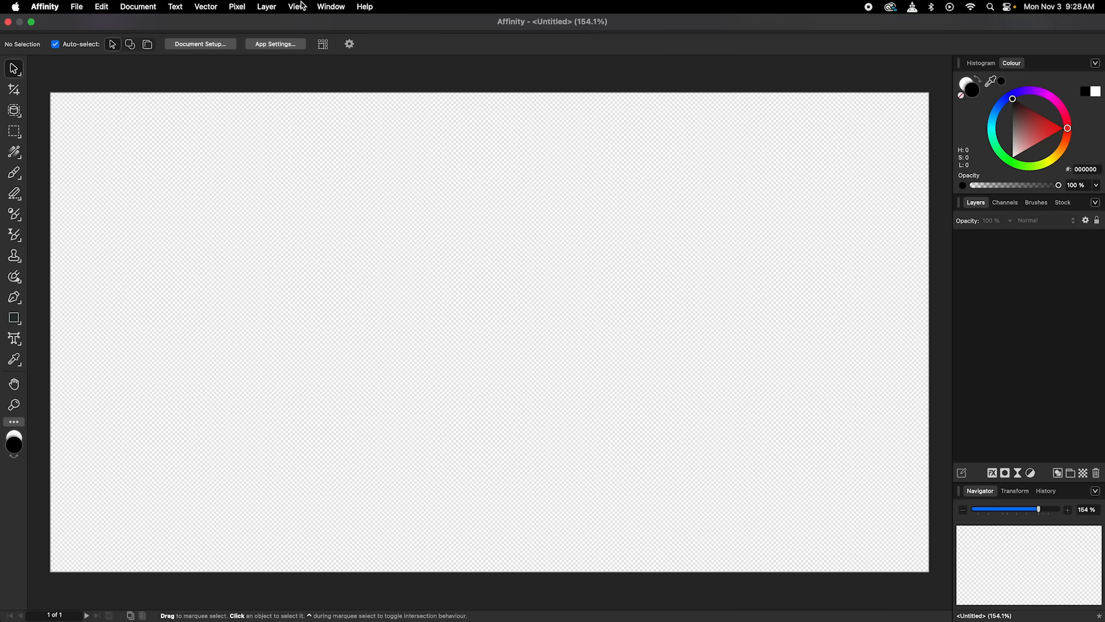
click(296, 7)
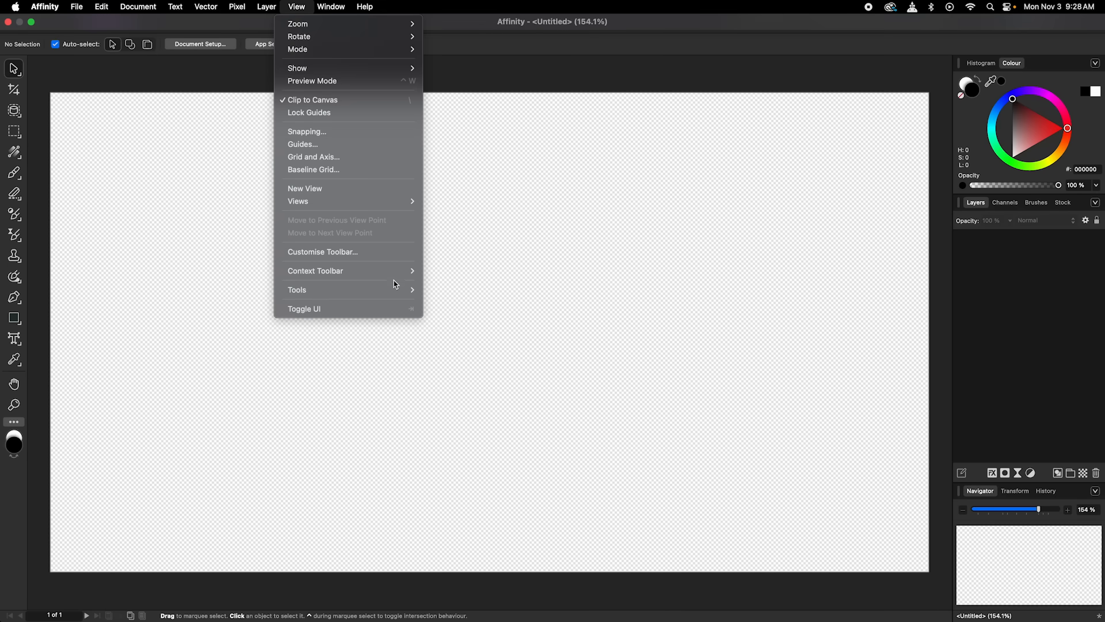
mouse_move(297, 289)
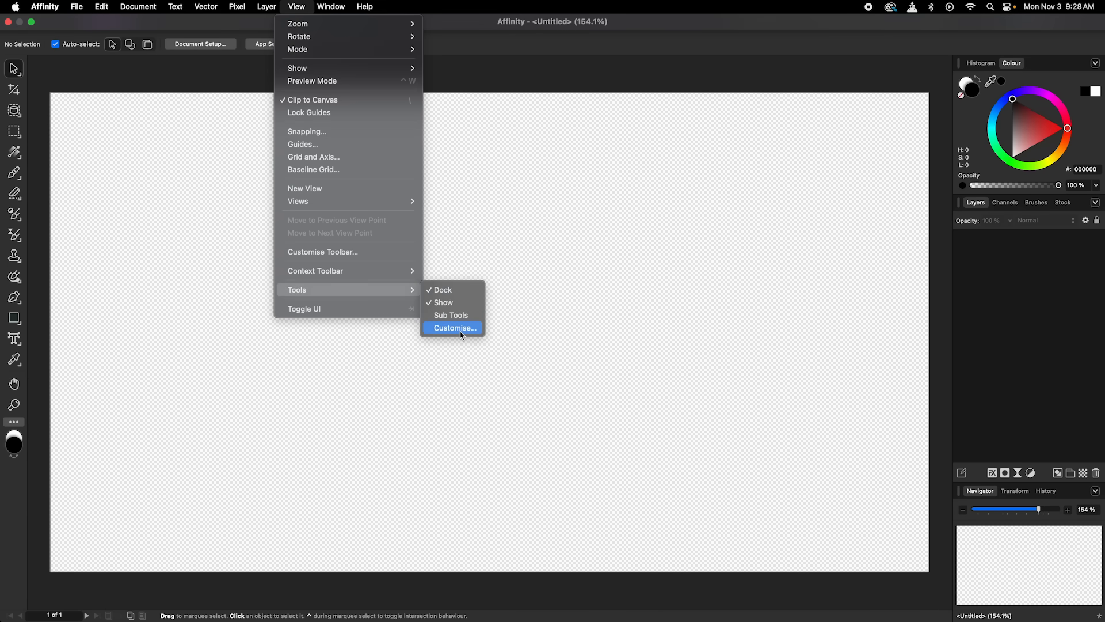
click(453, 327)
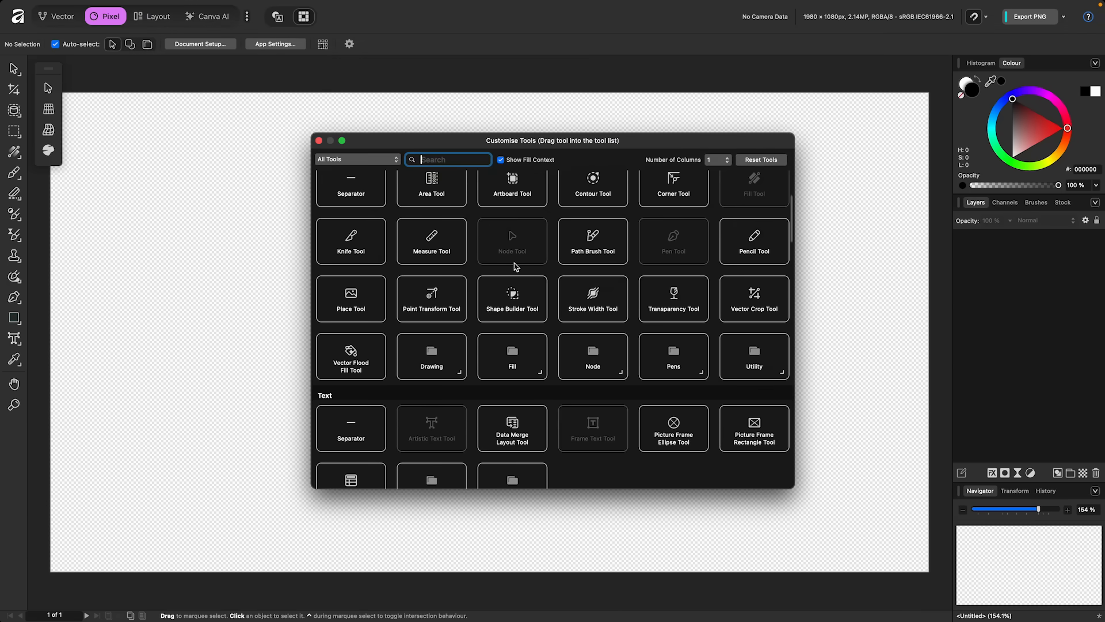
Filter the tool categories to Photo, then close Customise Tools.
click(357, 159)
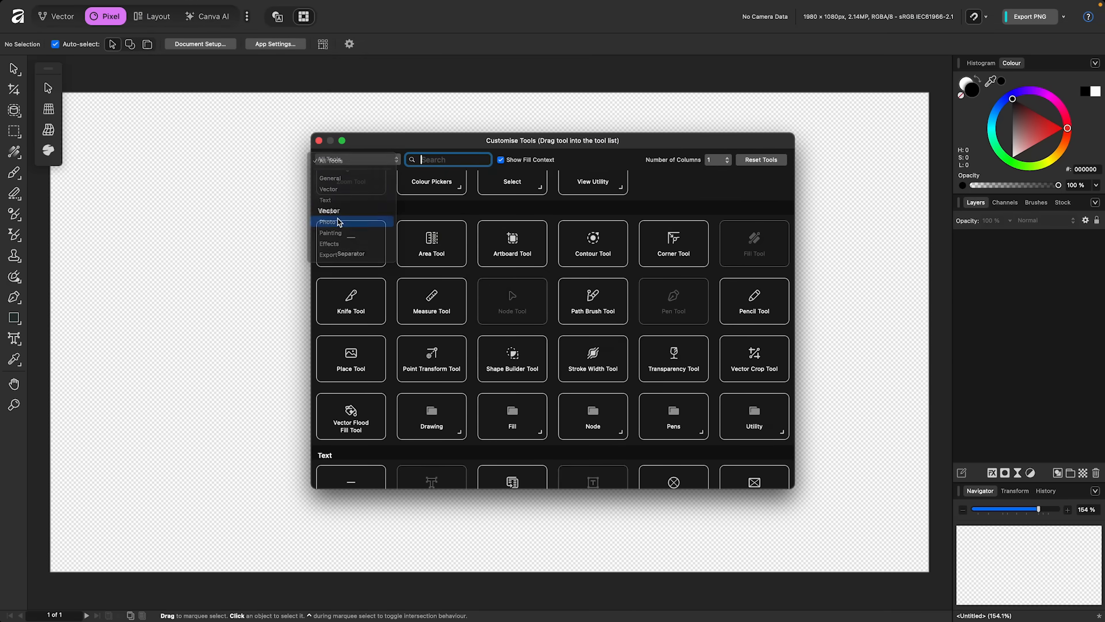
click(328, 222)
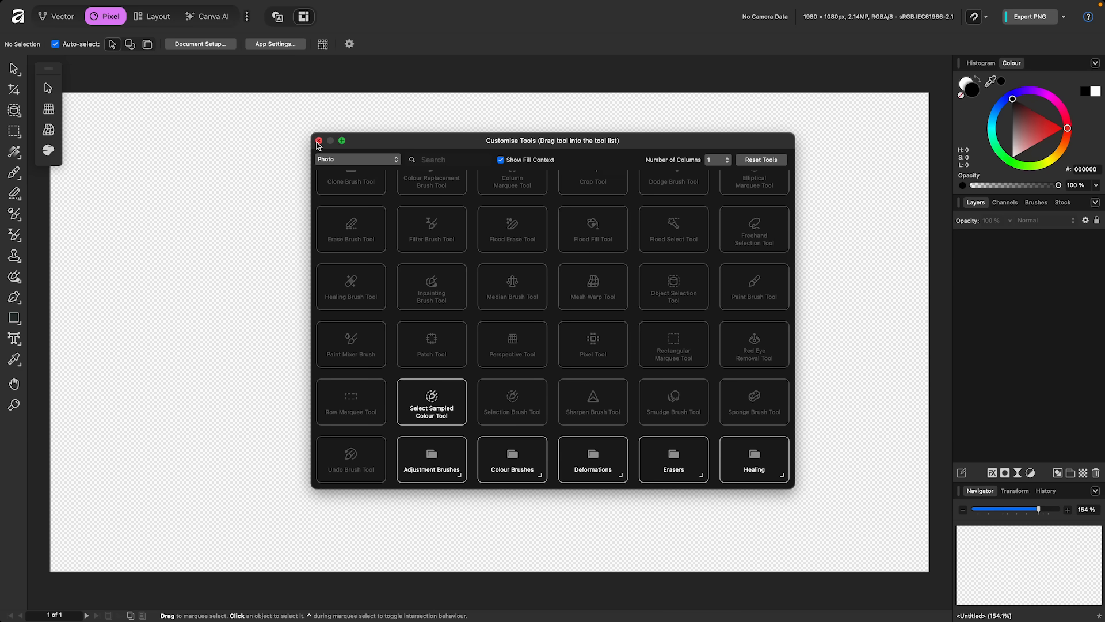
click(319, 141)
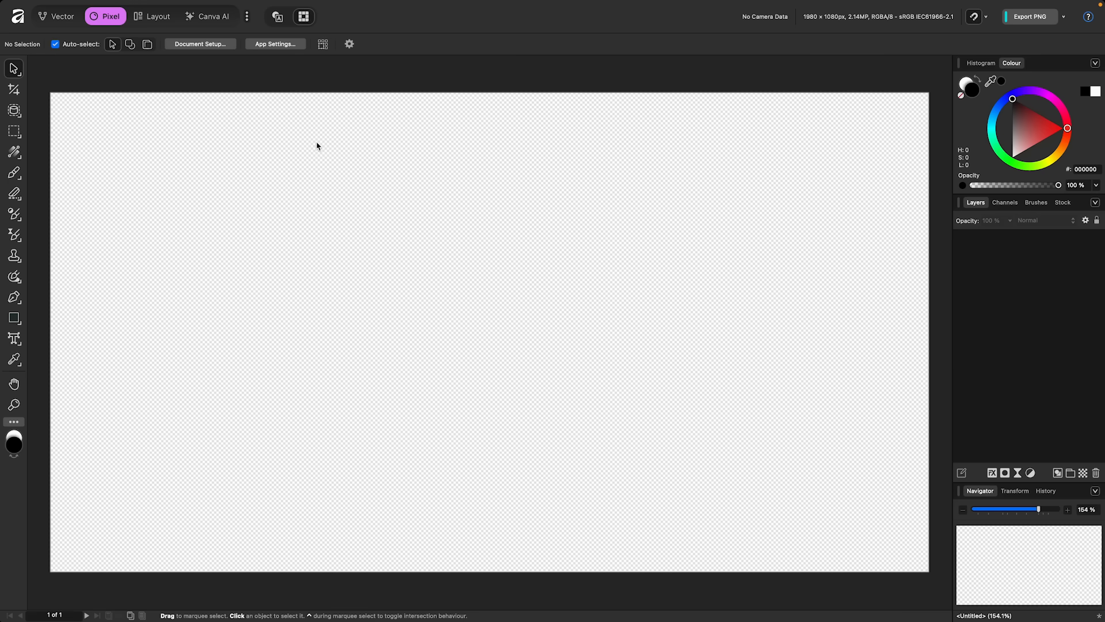
mouse_move(399, 428)
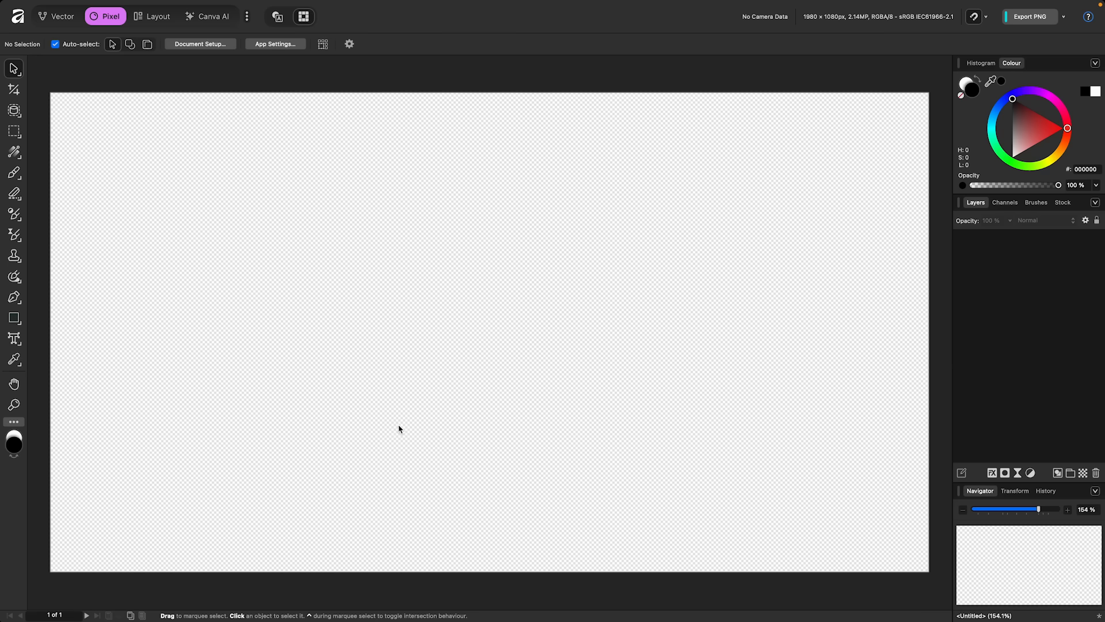
mouse_move(338, 146)
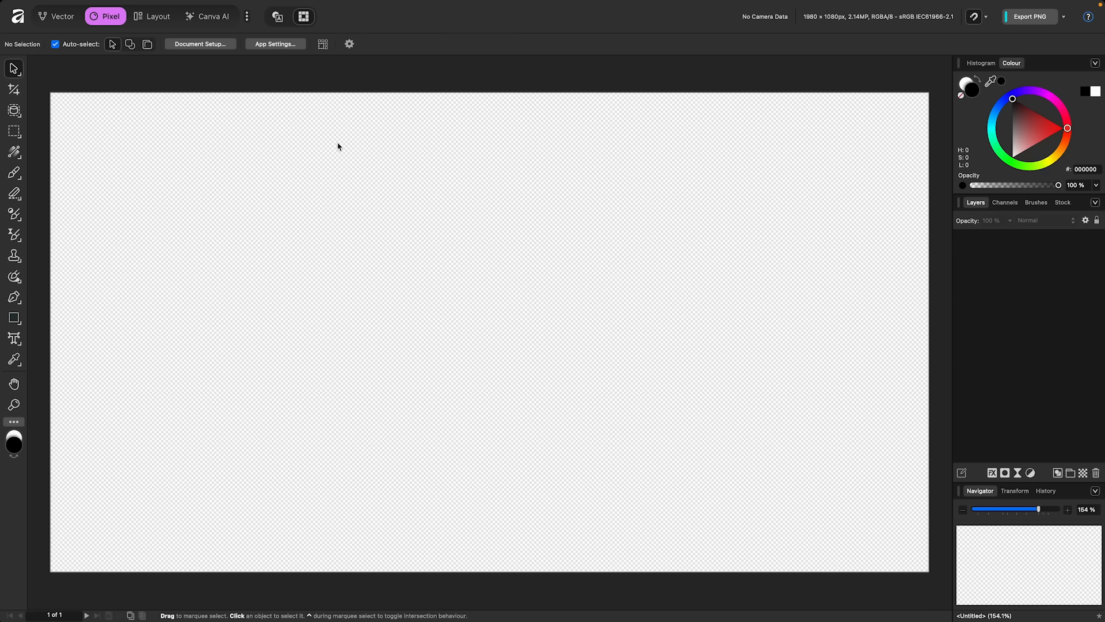
Switch the transparent canvas into the Canva AI studio.
click(208, 16)
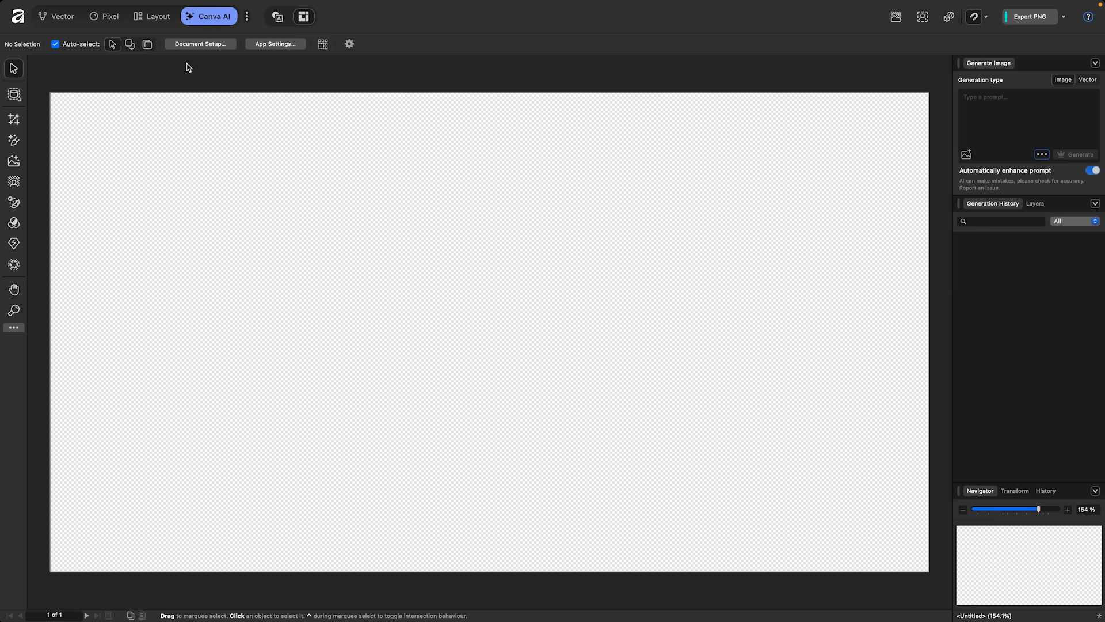
mouse_move(193, 74)
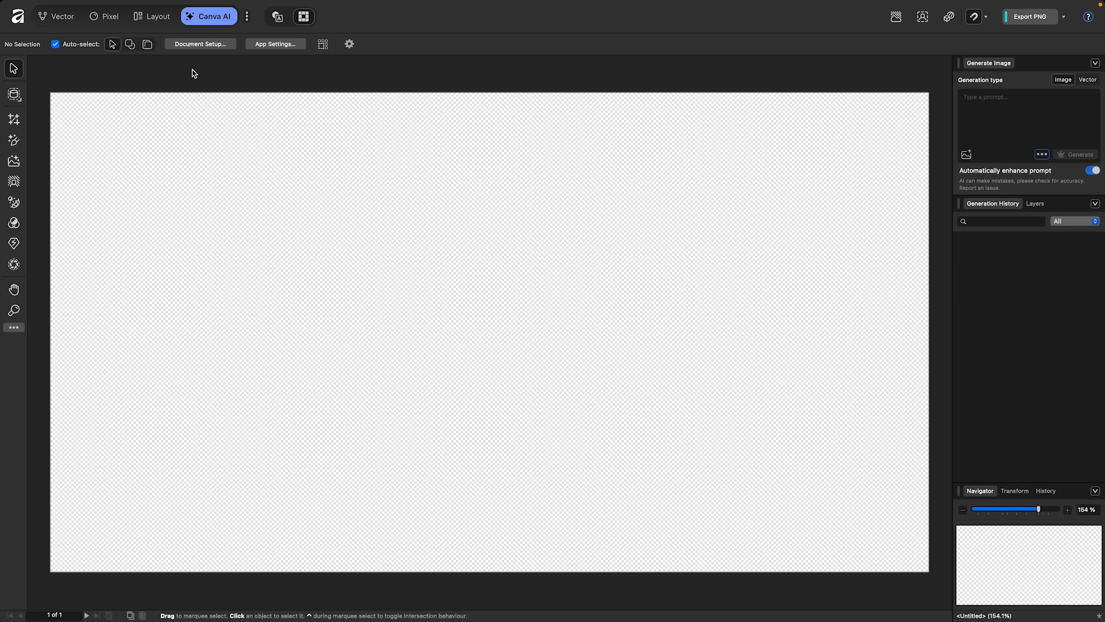
mouse_move(61, 70)
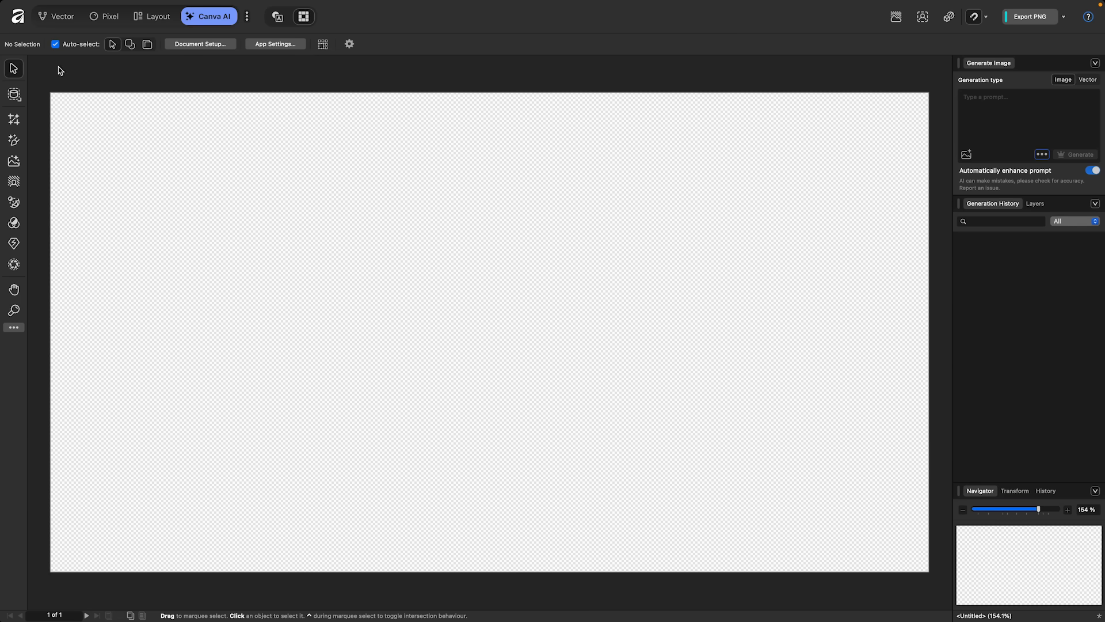
mouse_move(14, 118)
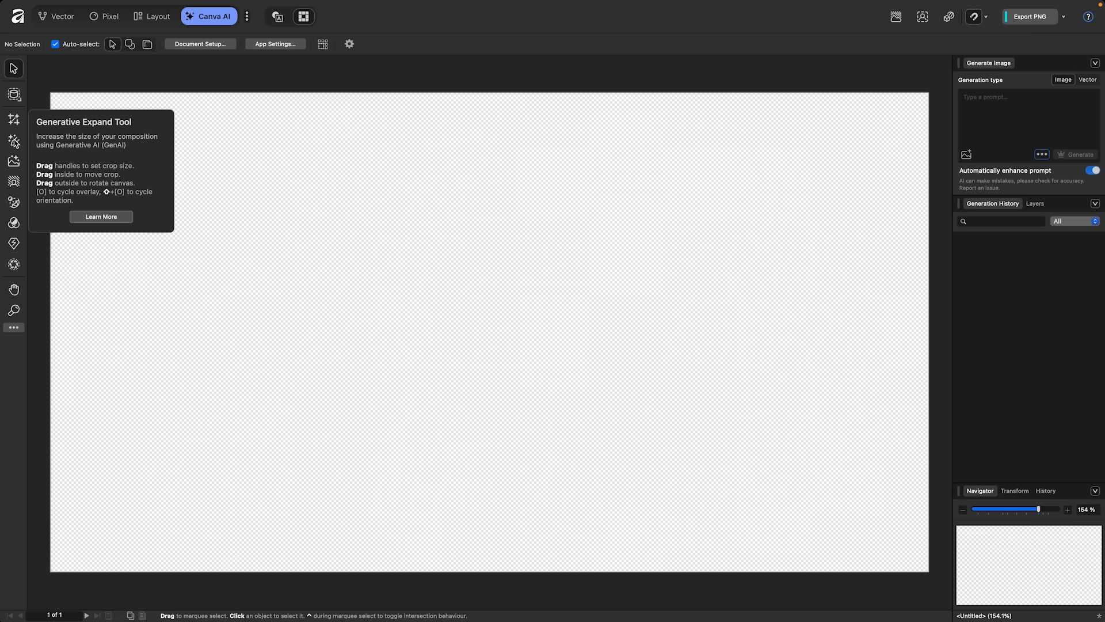
mouse_move(14, 161)
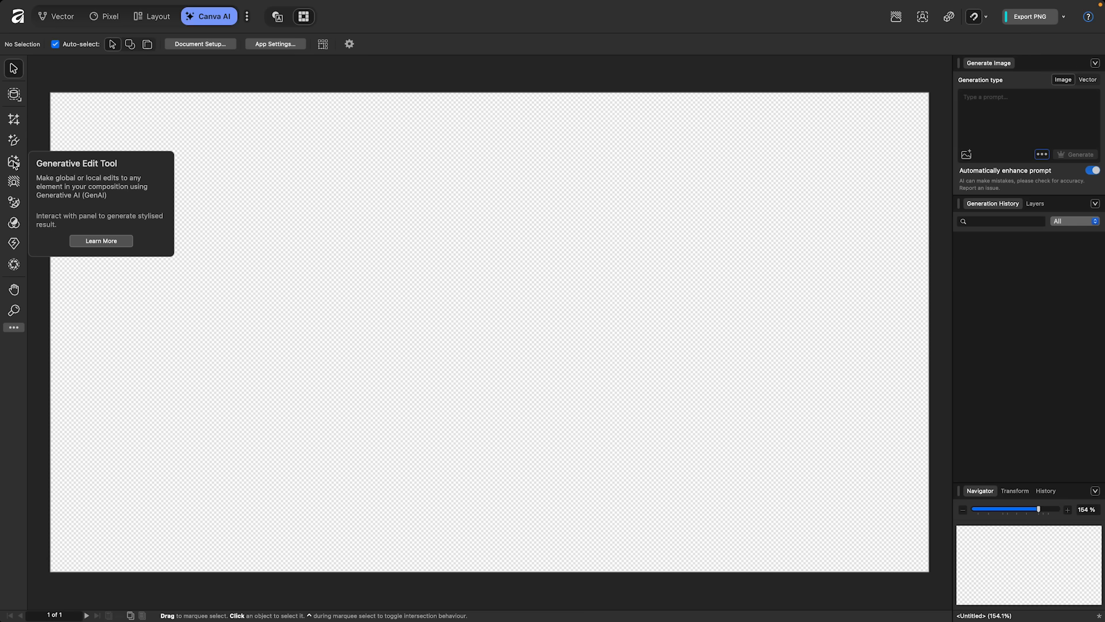